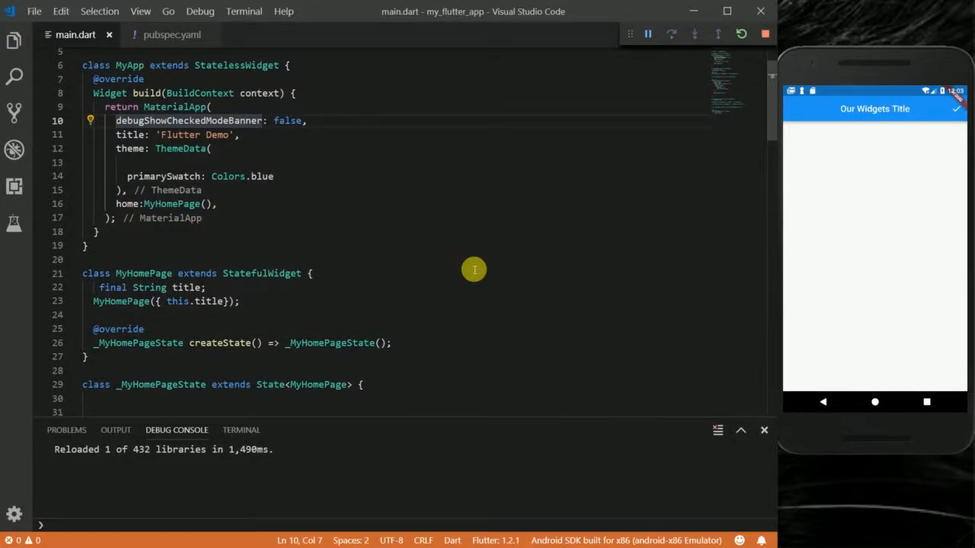
mouse_move(295, 214)
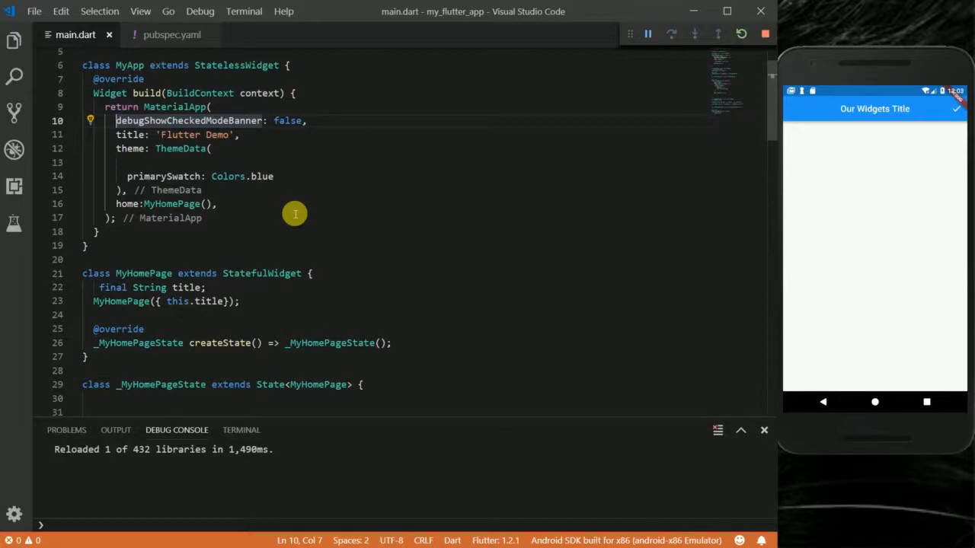
mouse_move(250, 120)
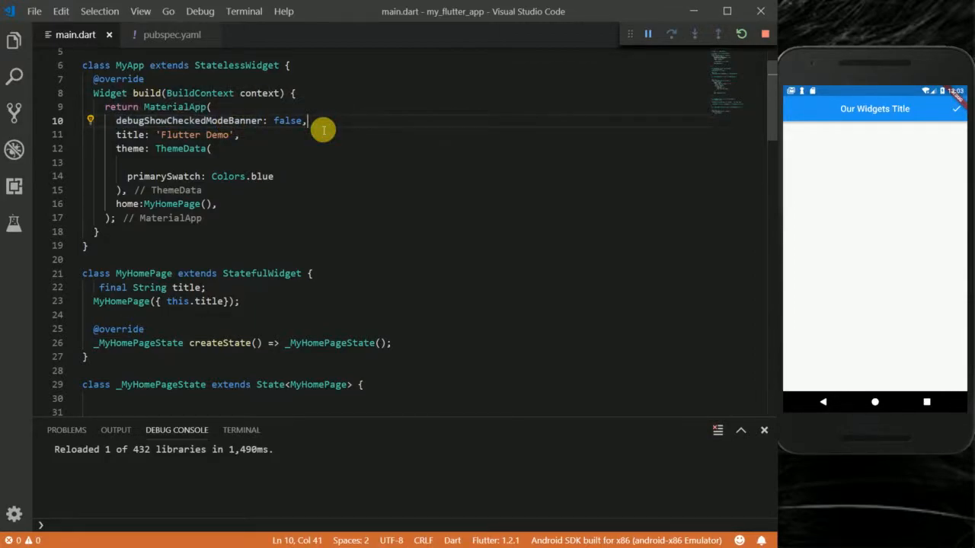
Step: Inspect the debugShowCheckedModeBanner setting and hot-reload so the debug banner disappears
double_click(188, 120)
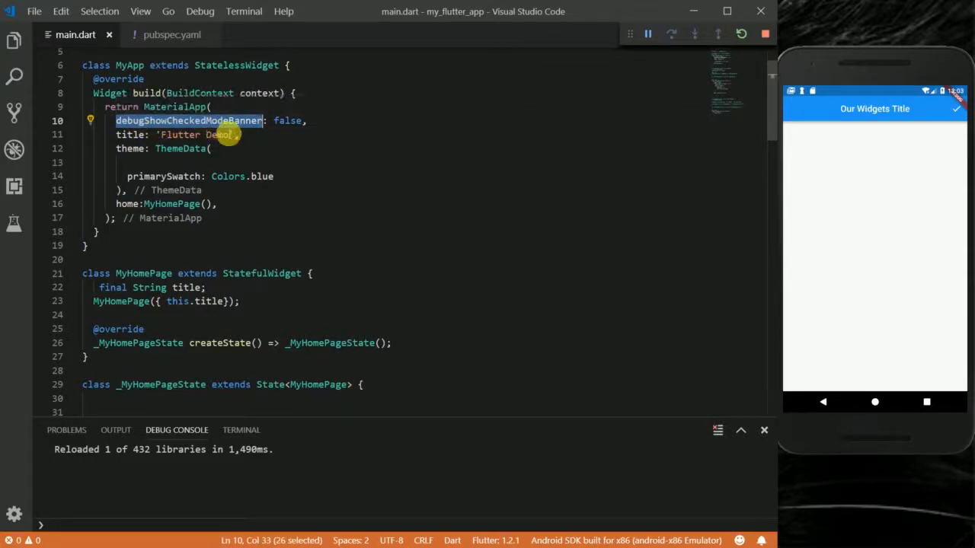
double_click(287, 120)
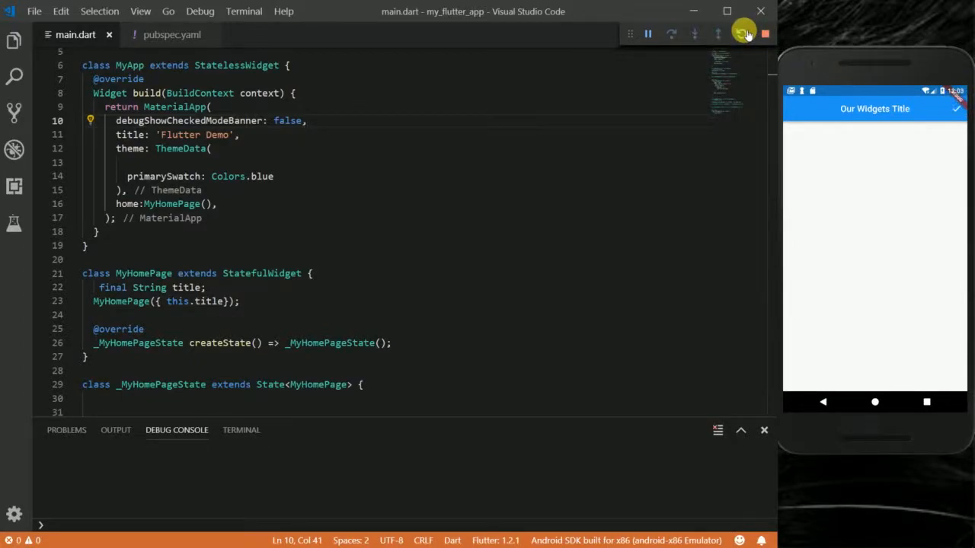
click(743, 33)
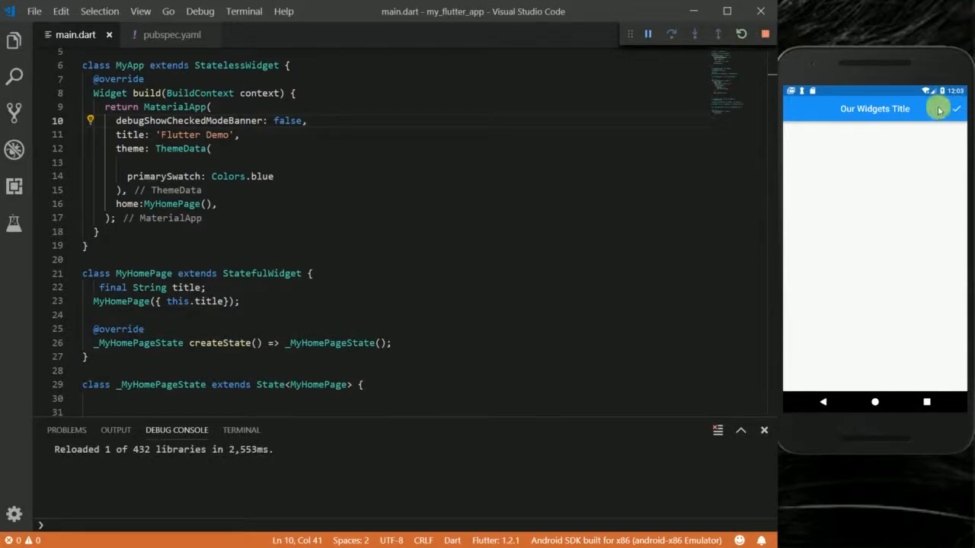
mouse_move(558, 198)
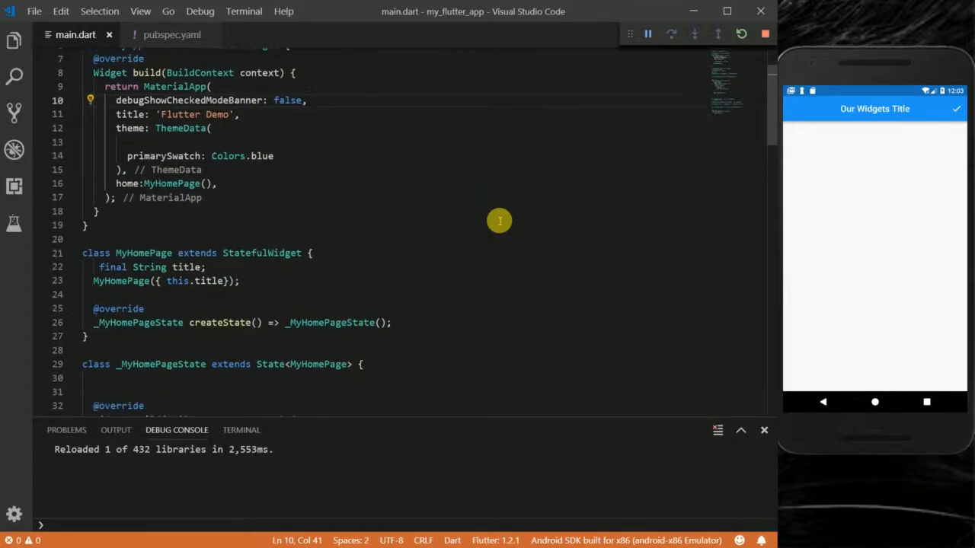
scroll(down, 3)
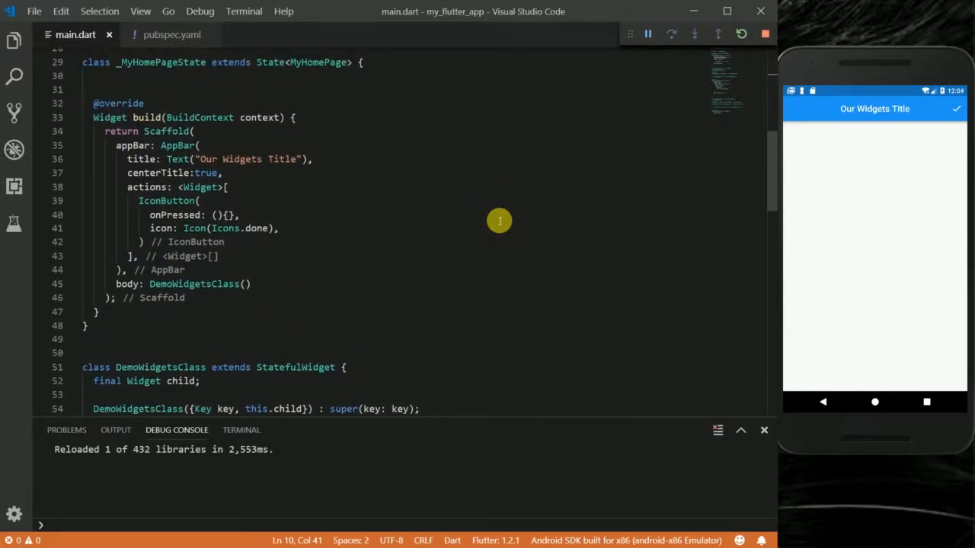
mouse_move(242, 158)
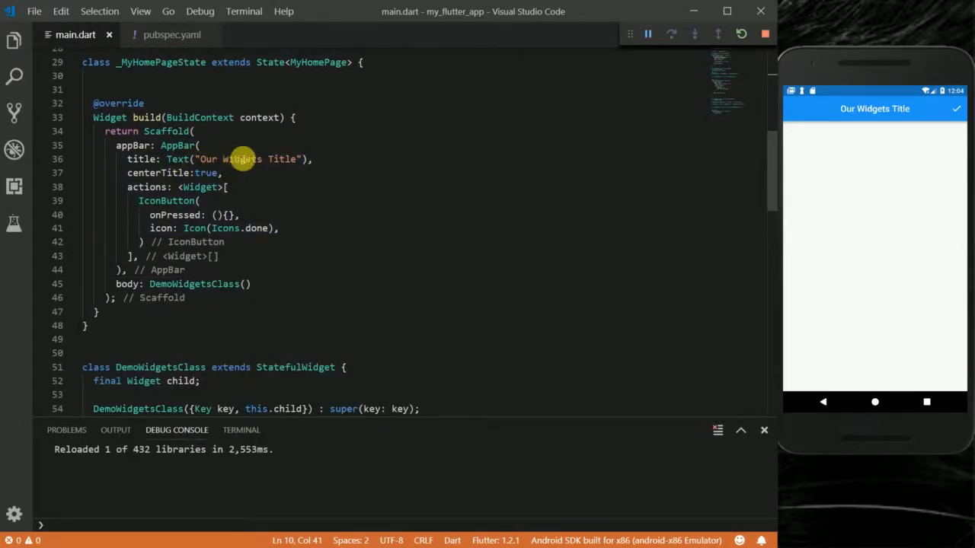
double_click(242, 160)
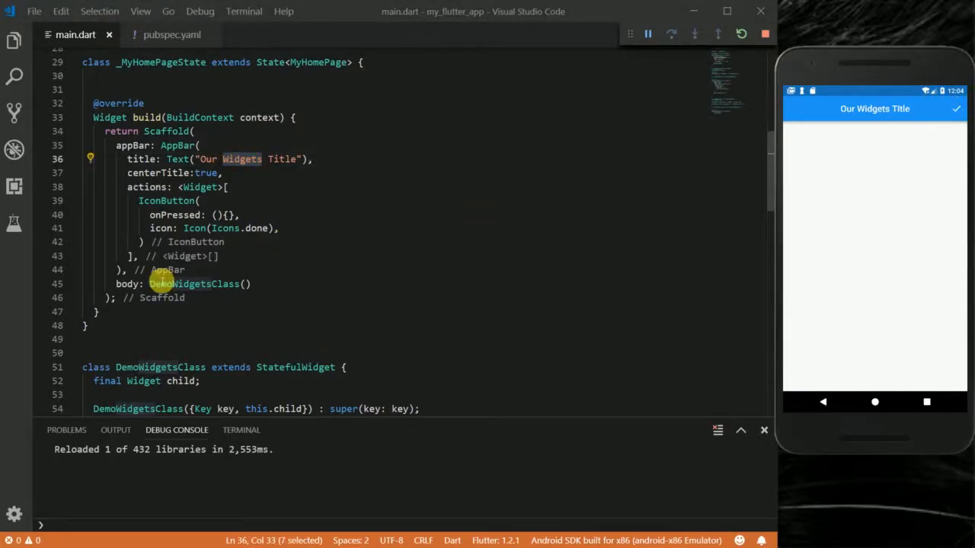
scroll(down, 3)
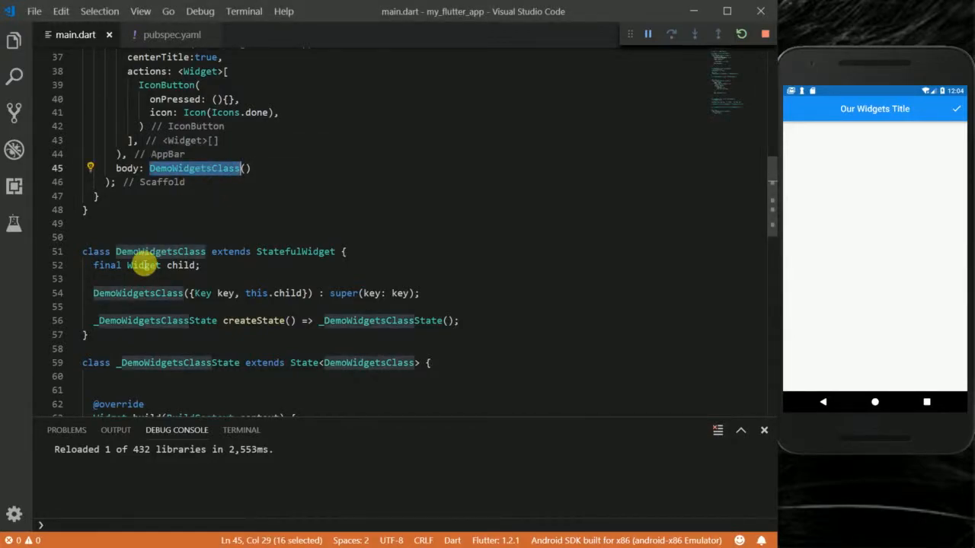
scroll(down, 3)
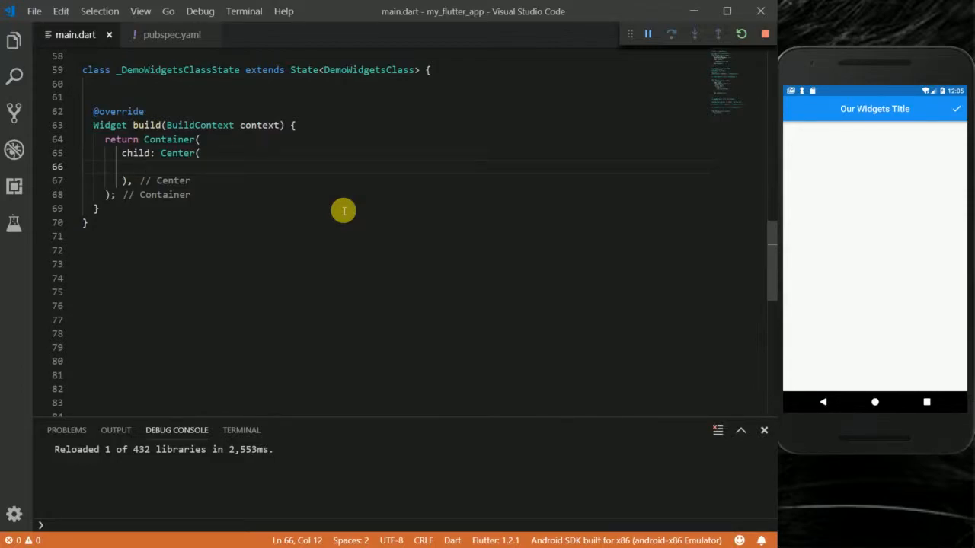
Step: Add child: IconButton( with an empty onPressed (){} handler inside the Center
text(child: ,)
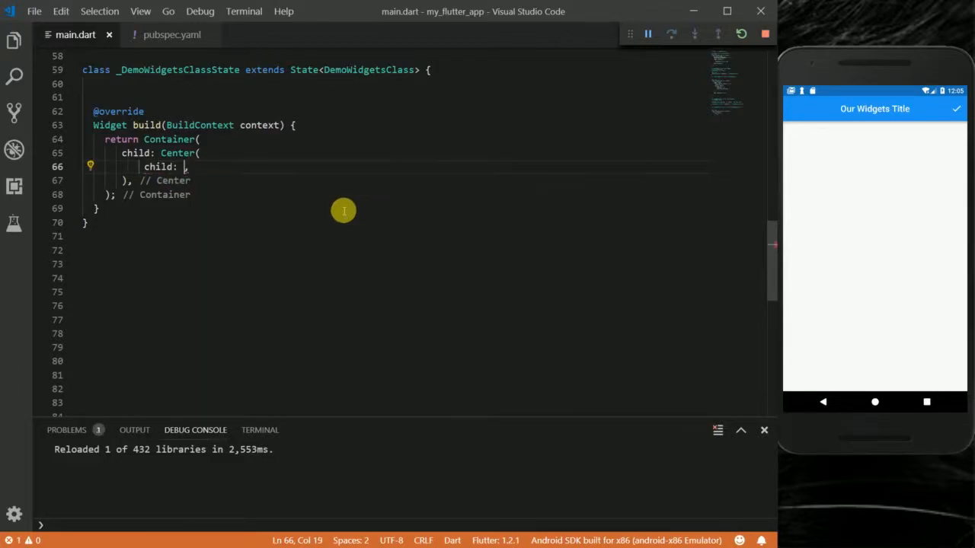
text(Icon)
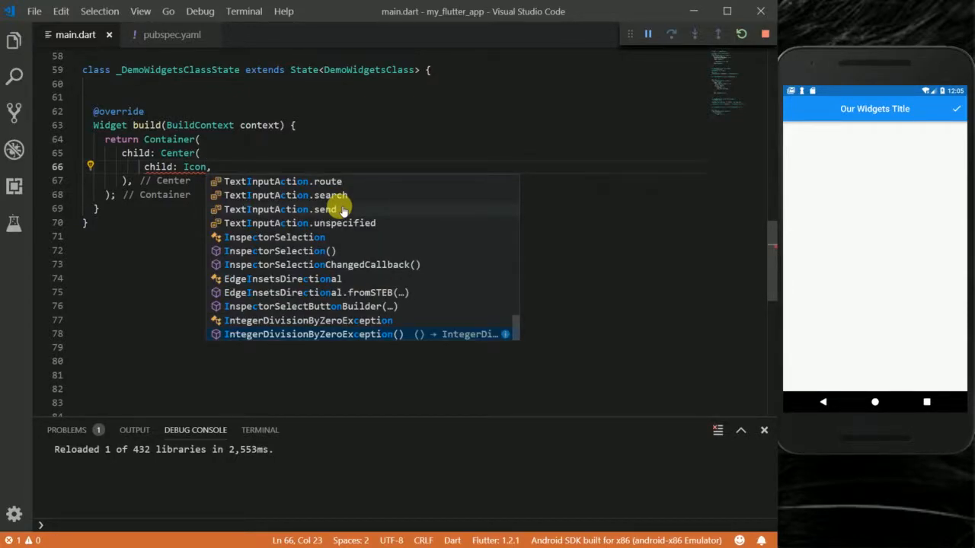
text(b)
text(o)
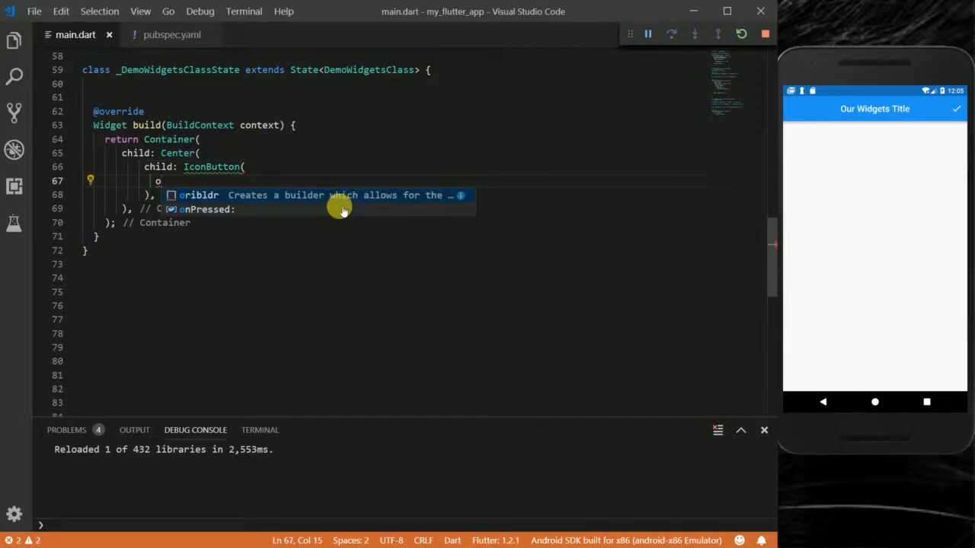
click(205, 210)
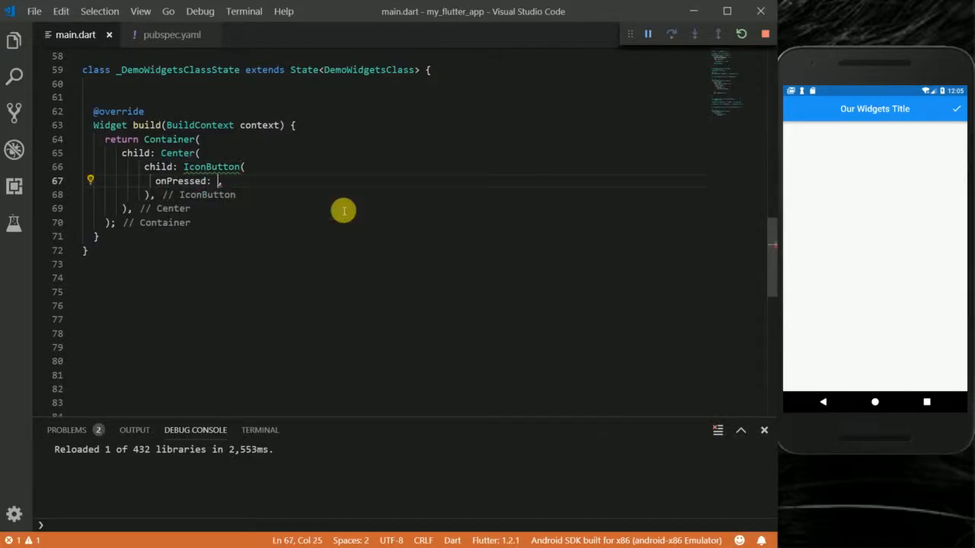
text((){})
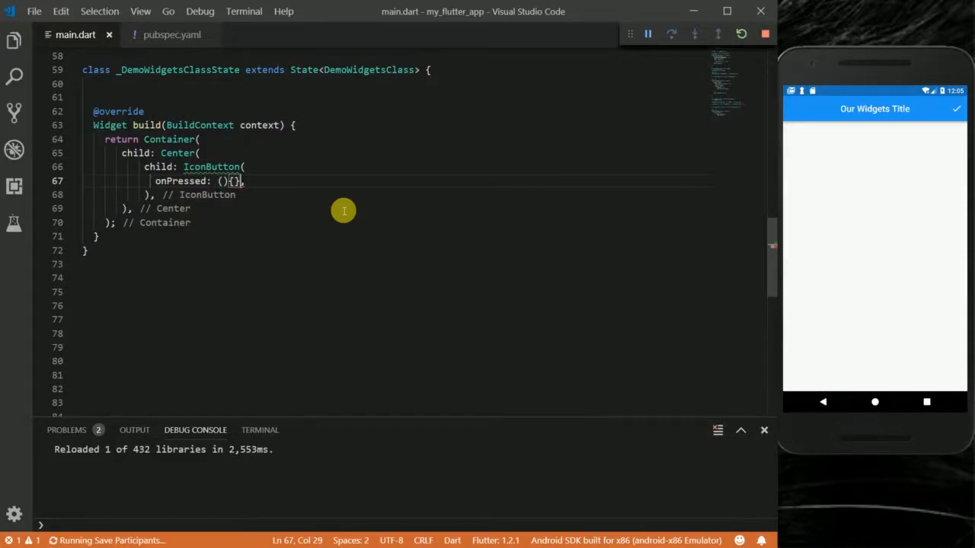
Step: Give the IconButton icon: Icon(Icons.email) and hot-reload the app
text(icon: ,)
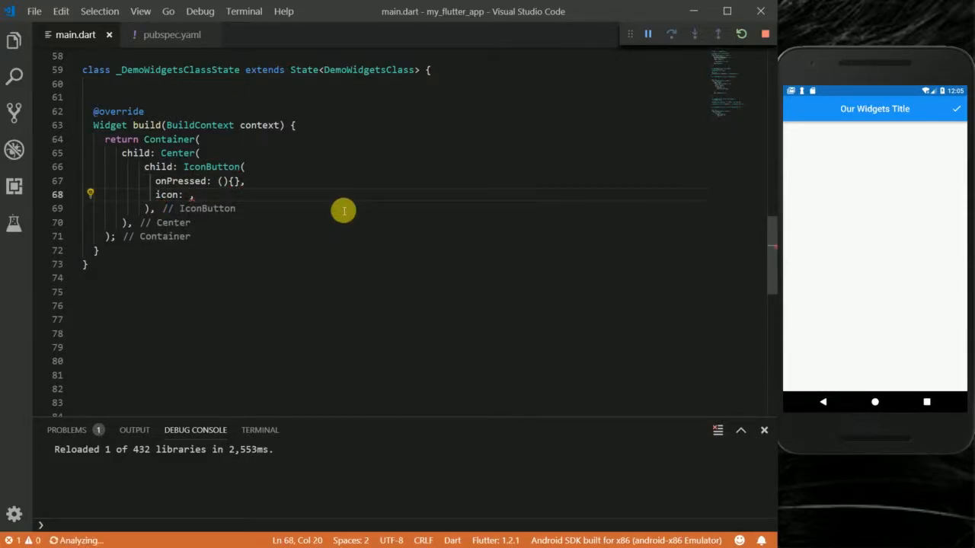
text(Icon(Icons.)
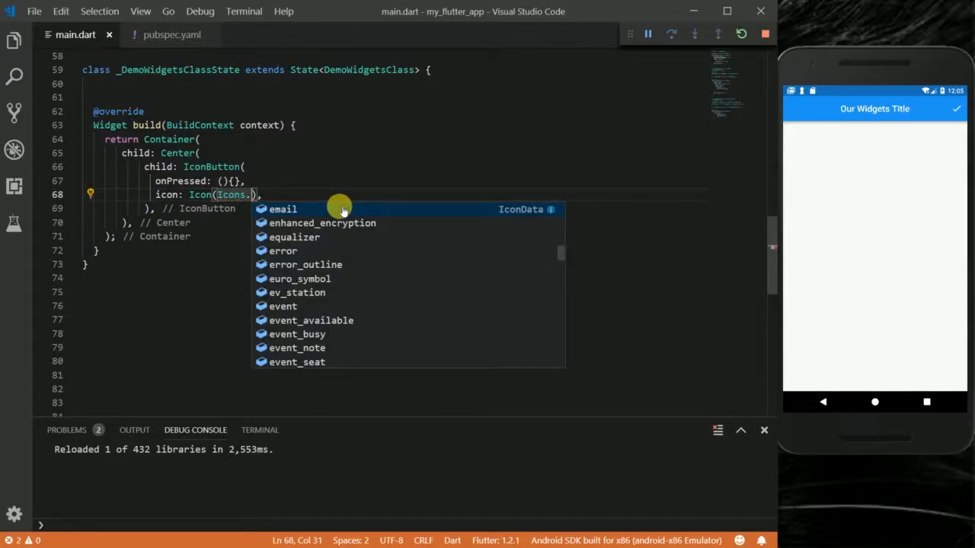
click(283, 209)
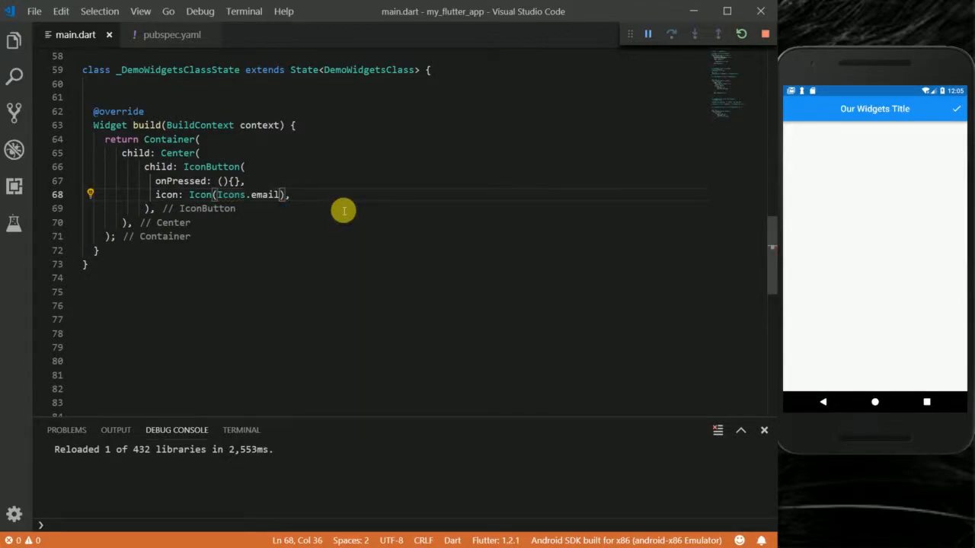
mouse_move(228, 149)
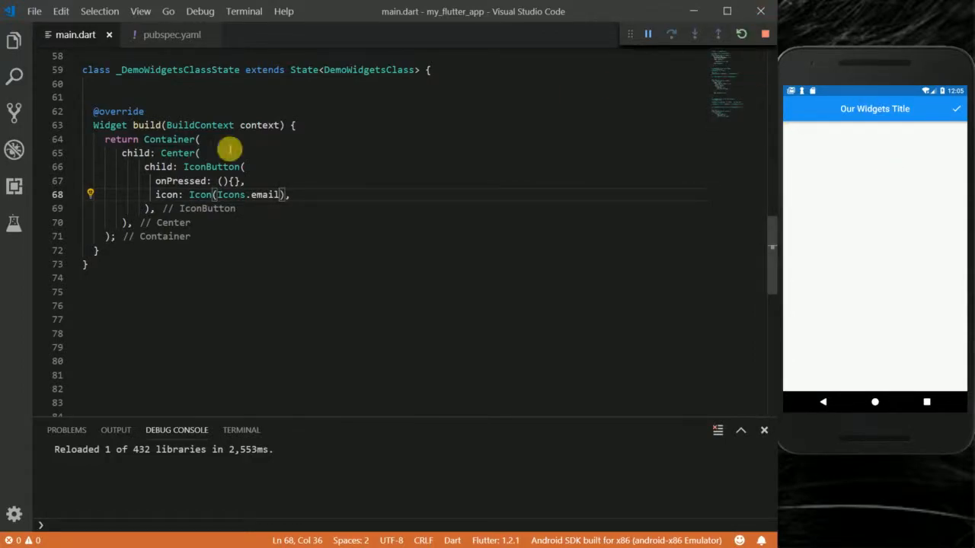
double_click(177, 153)
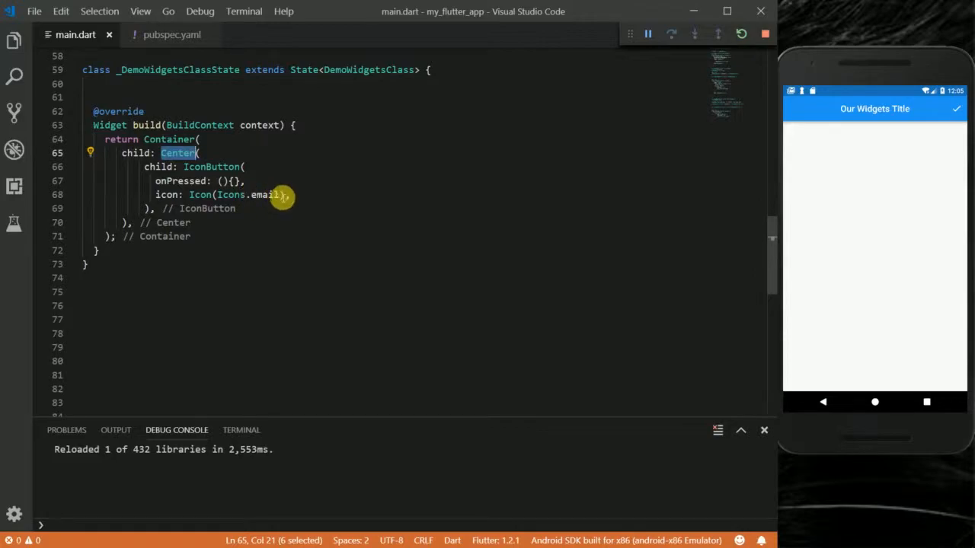
click(740, 34)
text(print("object)
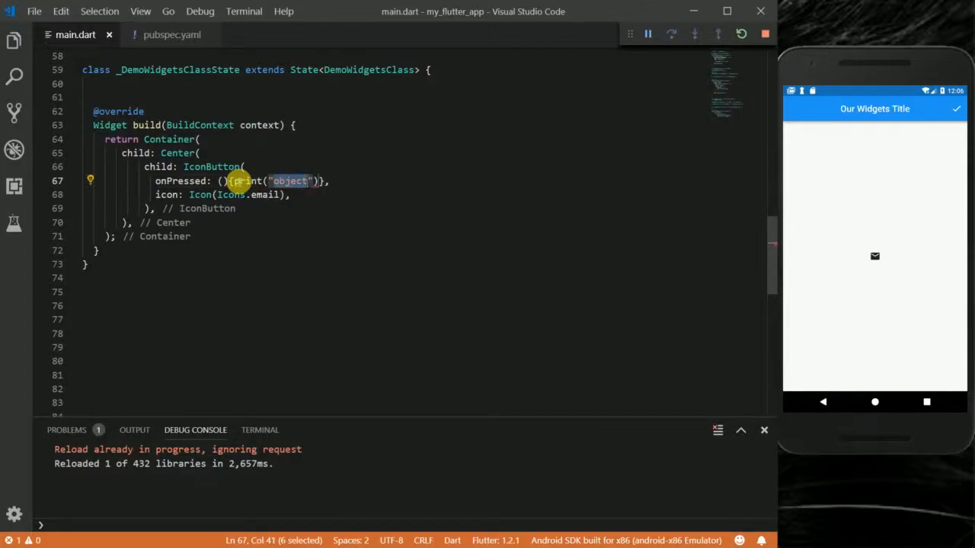
Step: Make onPressed print "Pressed" and tap the email button in the emulator to test it
text(Pres)
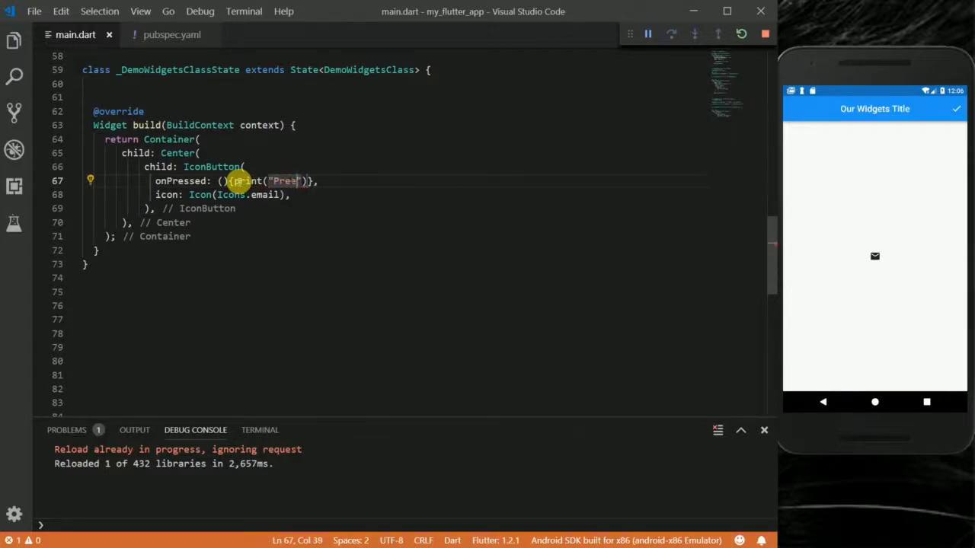
text(sed))
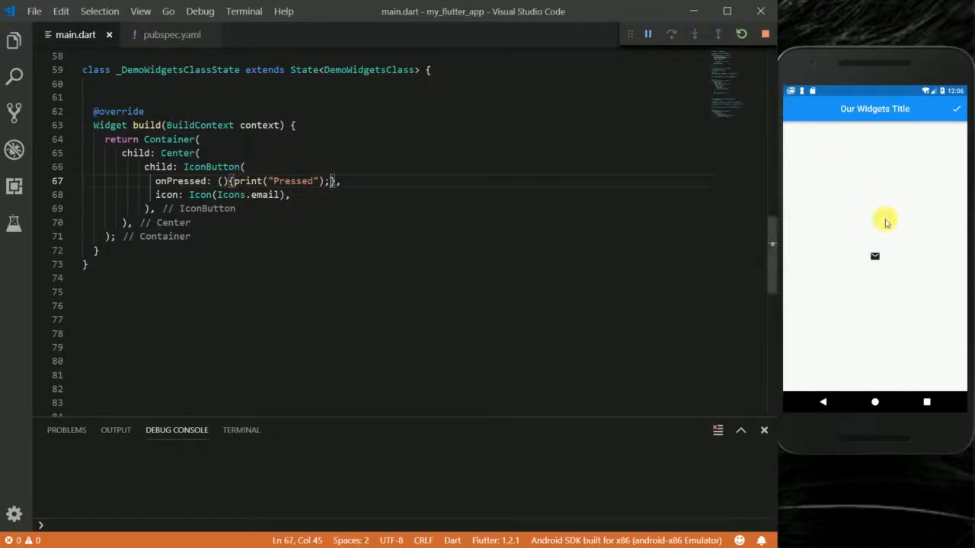
click(874, 256)
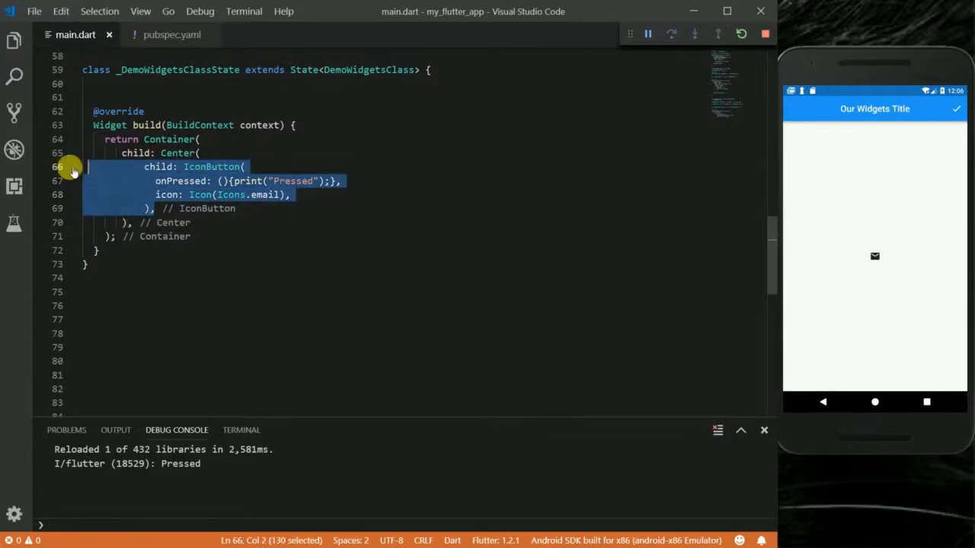
Step: Comment out the IconButton and add a ListTile with title Text("List Tile Title")
key(ctrl+/)
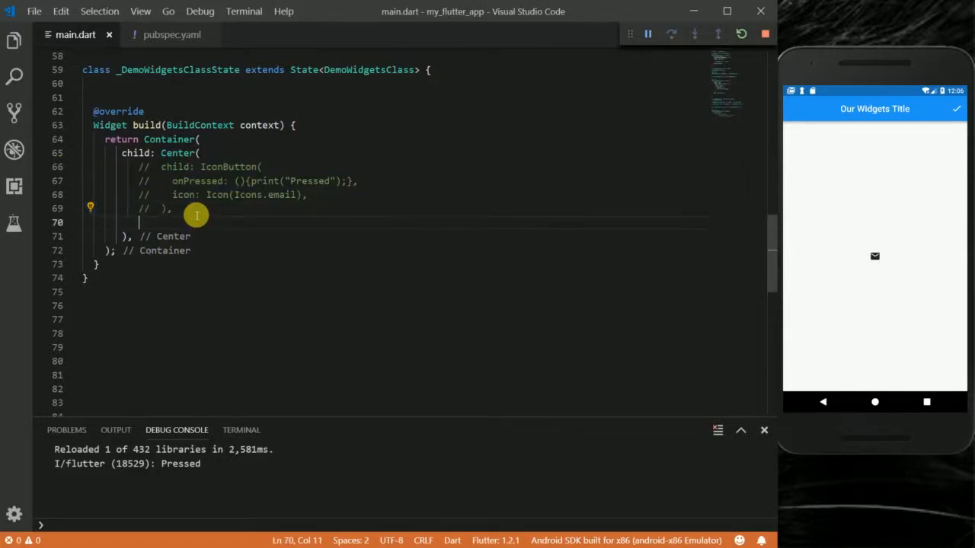
text(child: L)
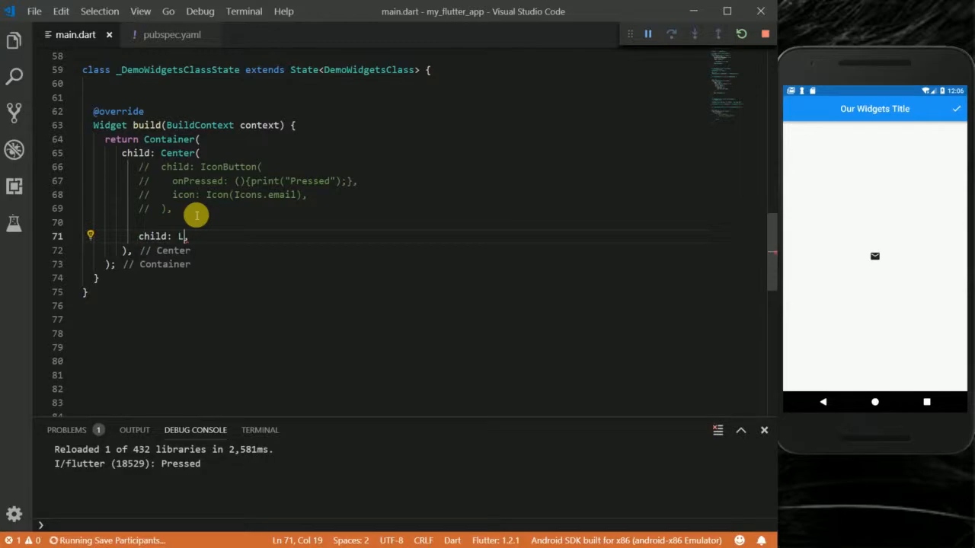
text(istTile(),)
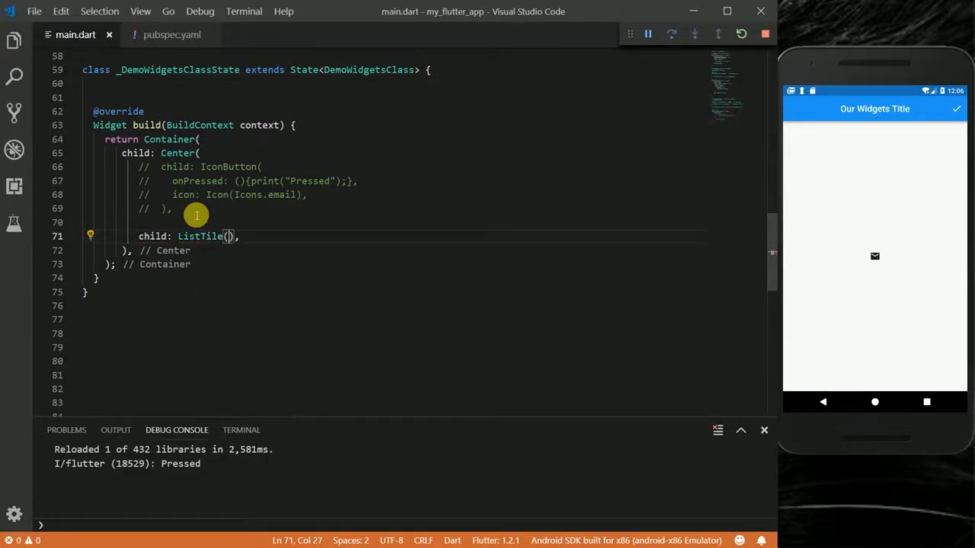
text(title: ,)
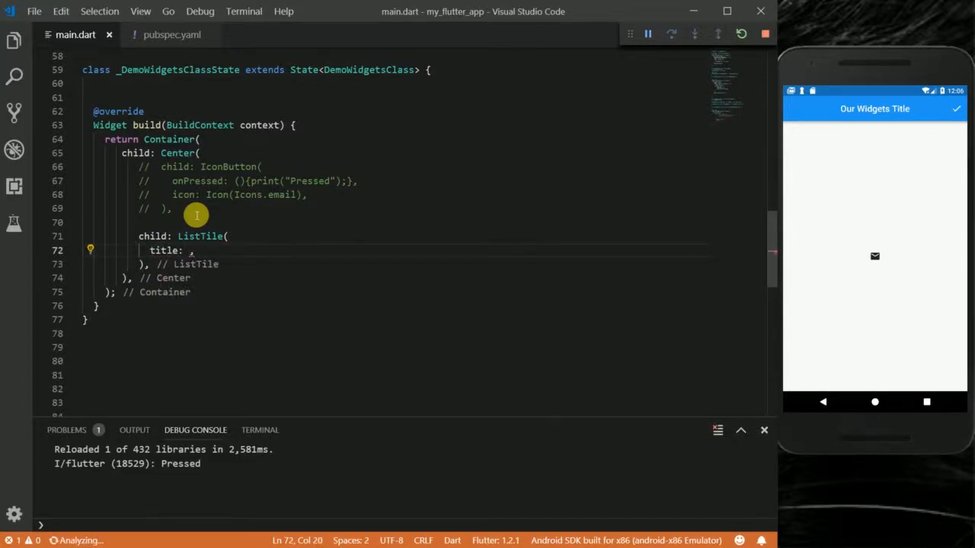
text(Text("data)
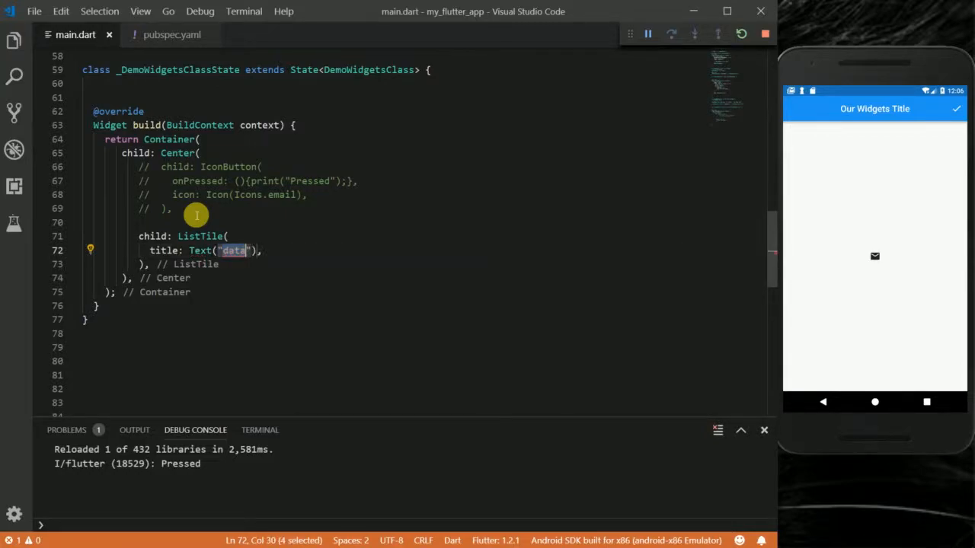
text(List)
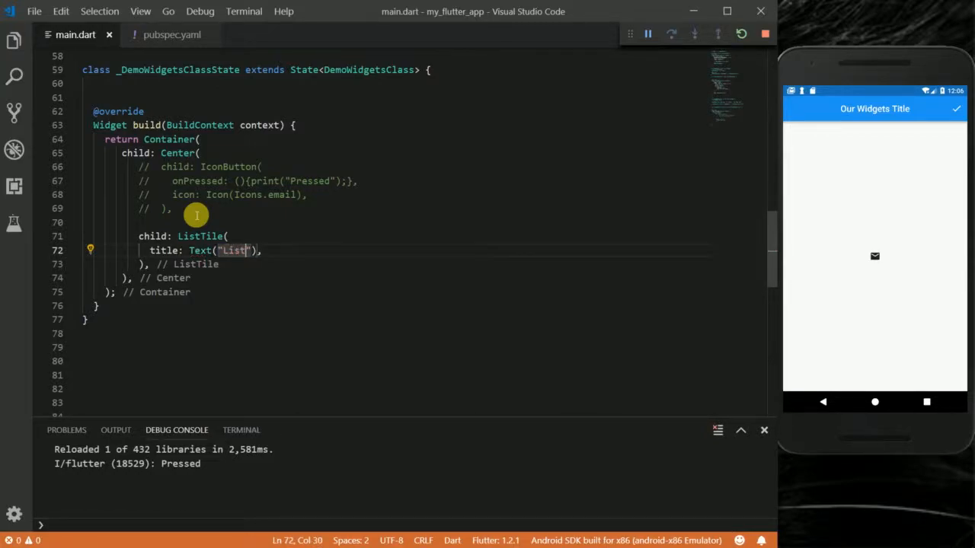
text(Tile Title)
text(subtitle: ,)
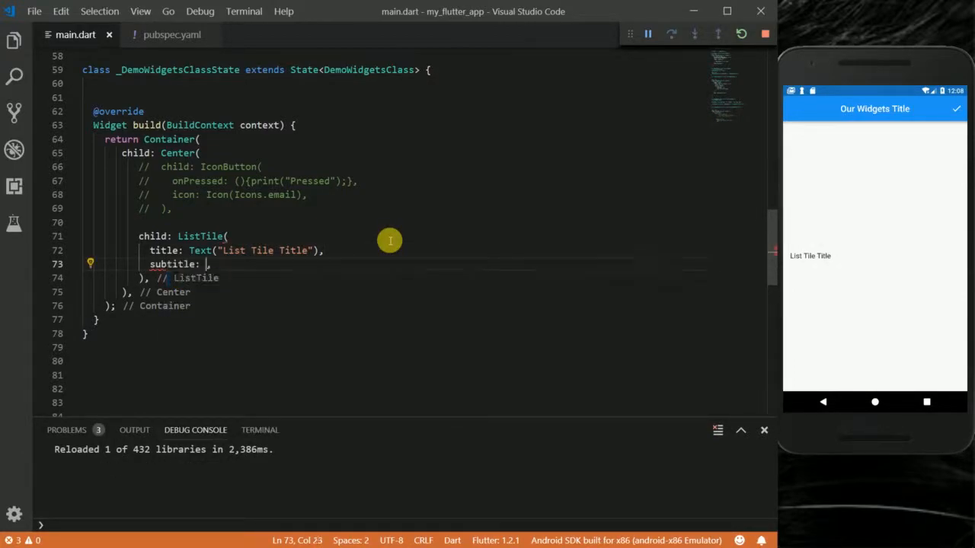
Step: Add a subtitle Container with height 100.0 and width 100.0, starting its color property
text(Container()
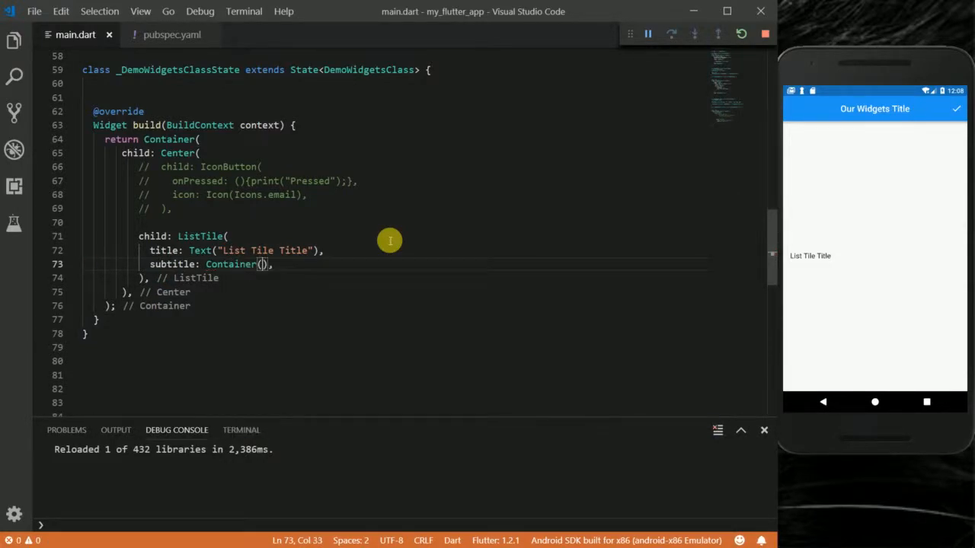
text(height: ,)
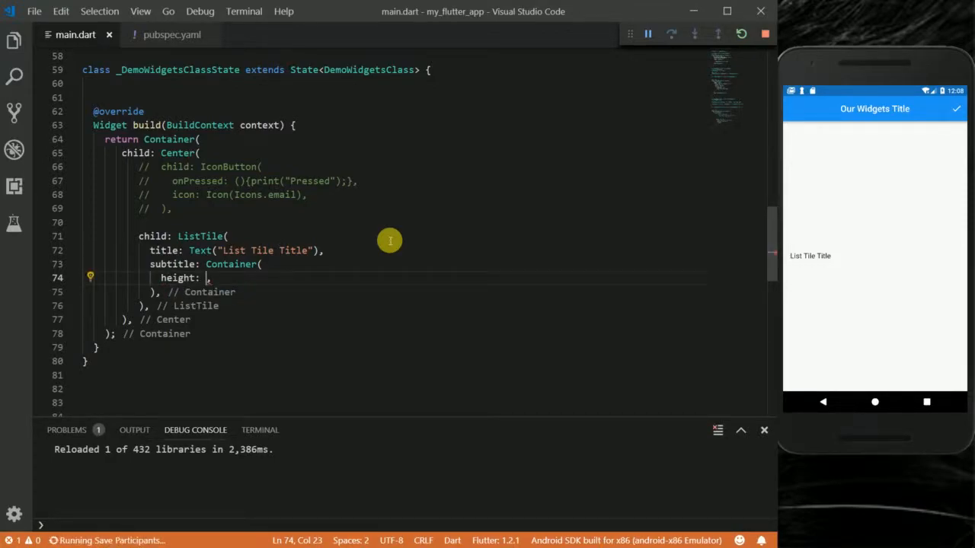
text(100.0)
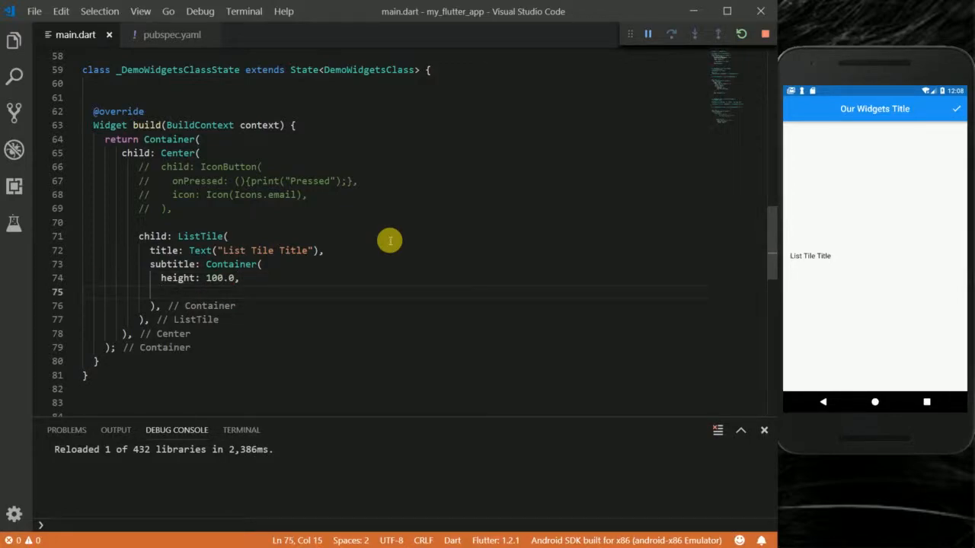
text(width: ,)
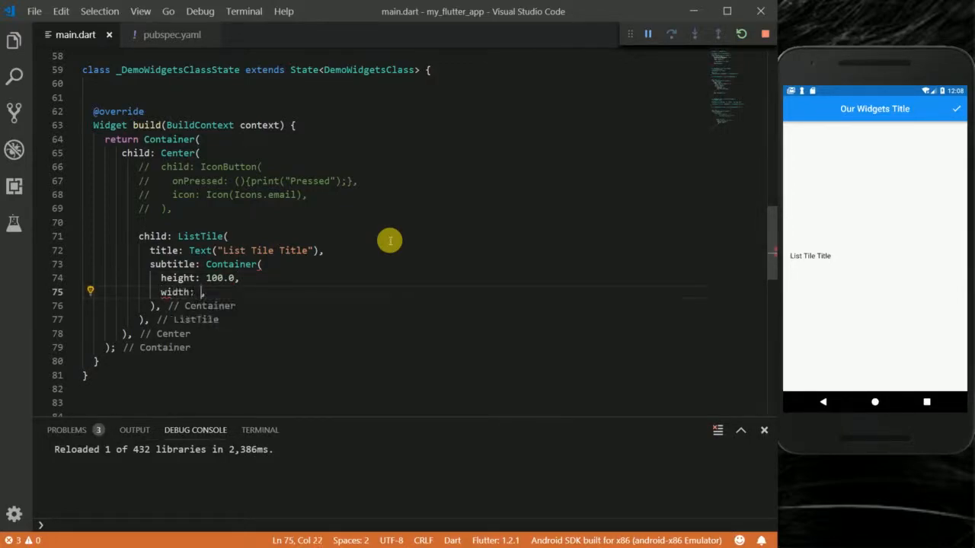
text(100.0)
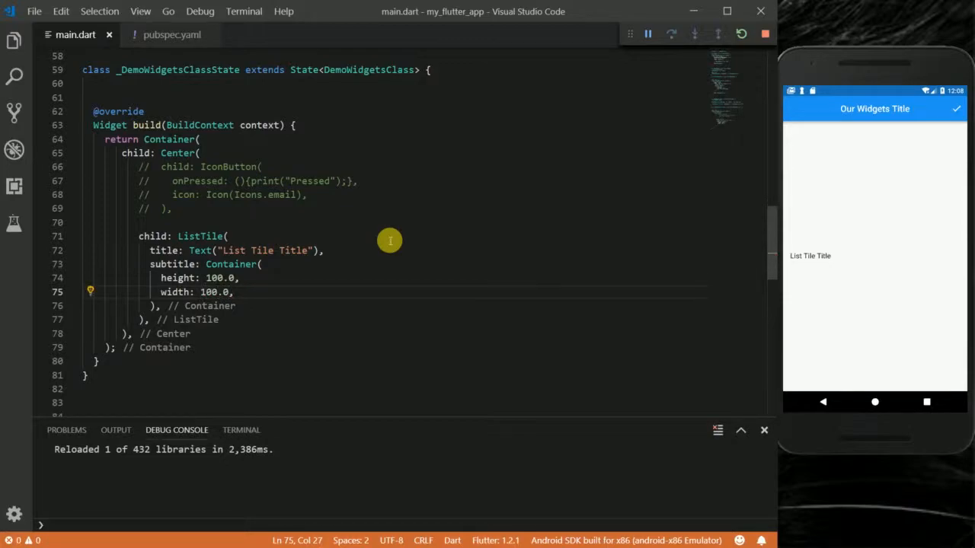
text(color: Colors.red,)
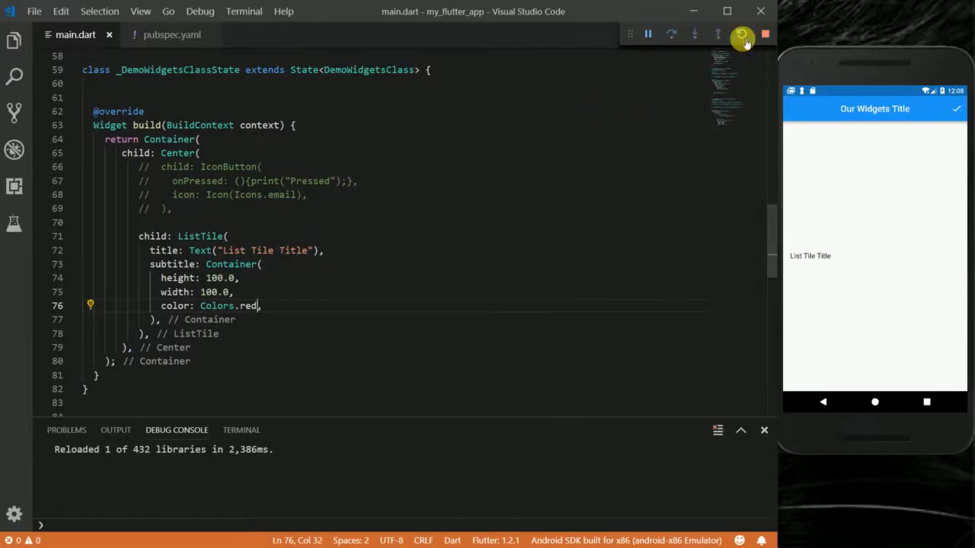
Step: Hot-reload so the emulator shows the red Container beneath List Tile Title
click(740, 35)
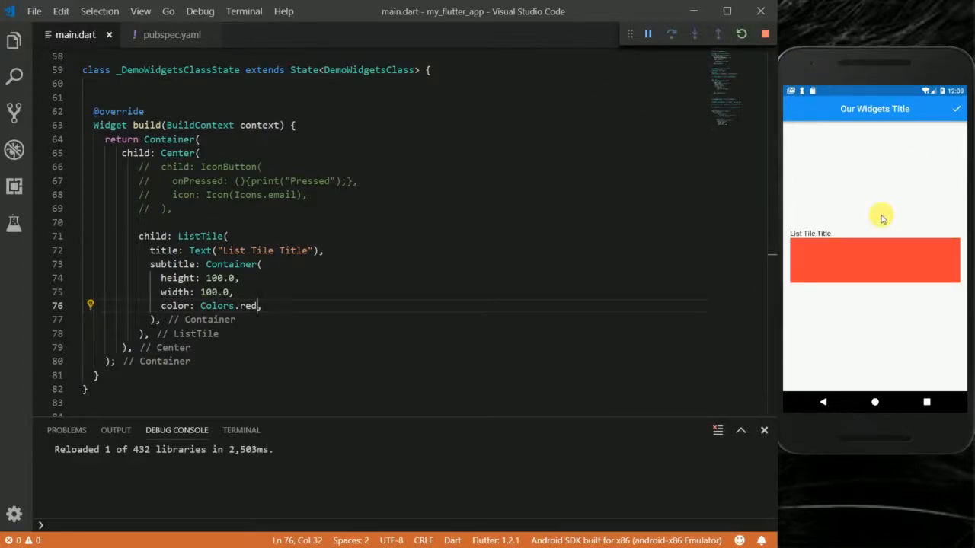
mouse_move(481, 251)
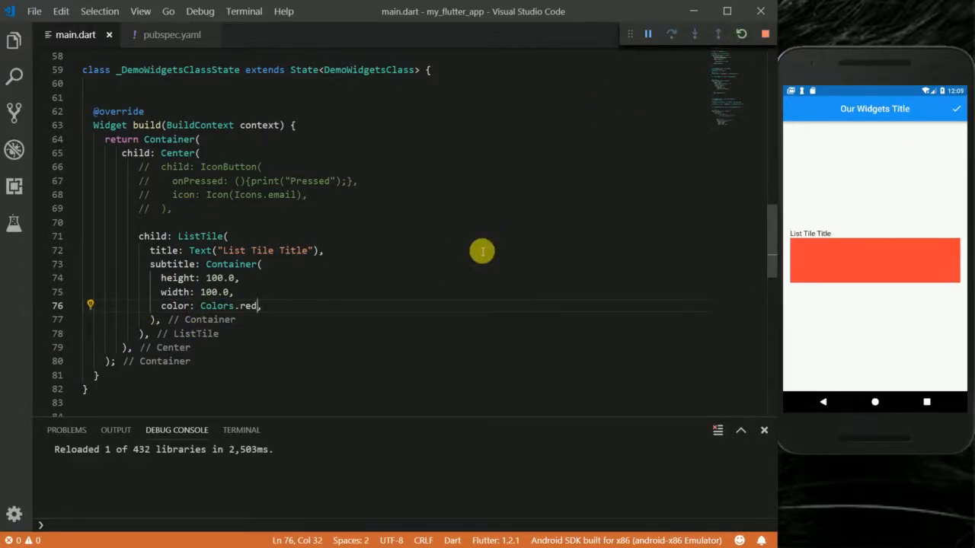
mouse_move(316, 280)
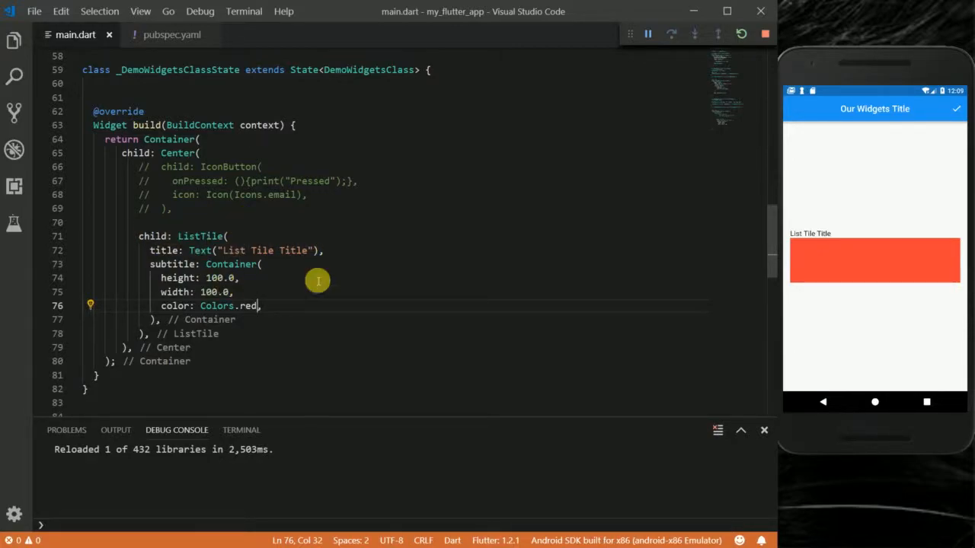
mouse_move(801, 233)
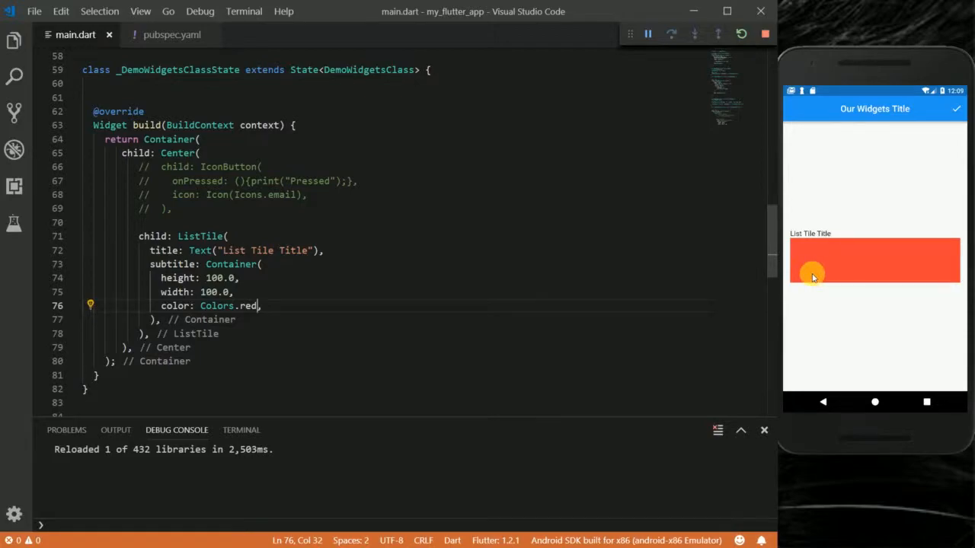
mouse_move(841, 266)
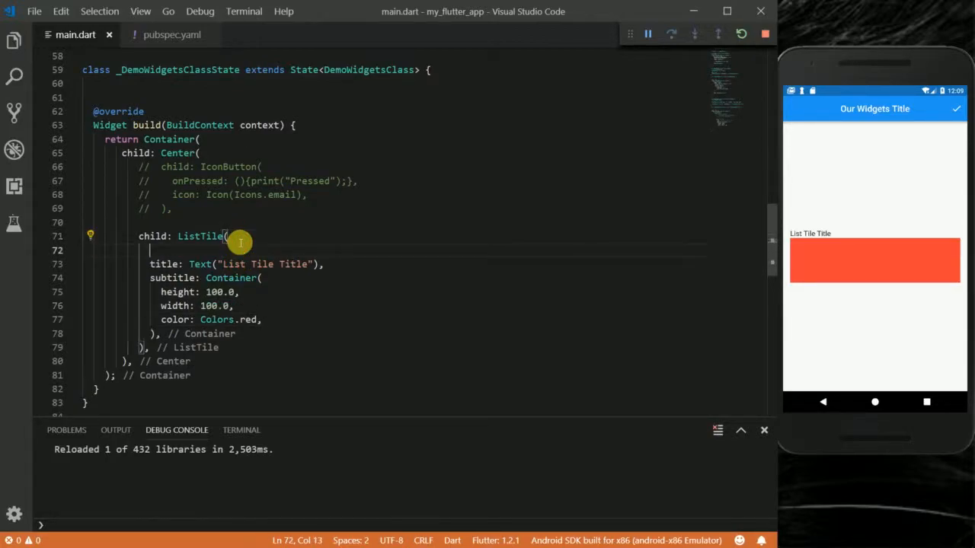
Step: Add leading: CircleAvatar(backgroundColor: Colors.blue,) to the ListTile
text(leading: ,)
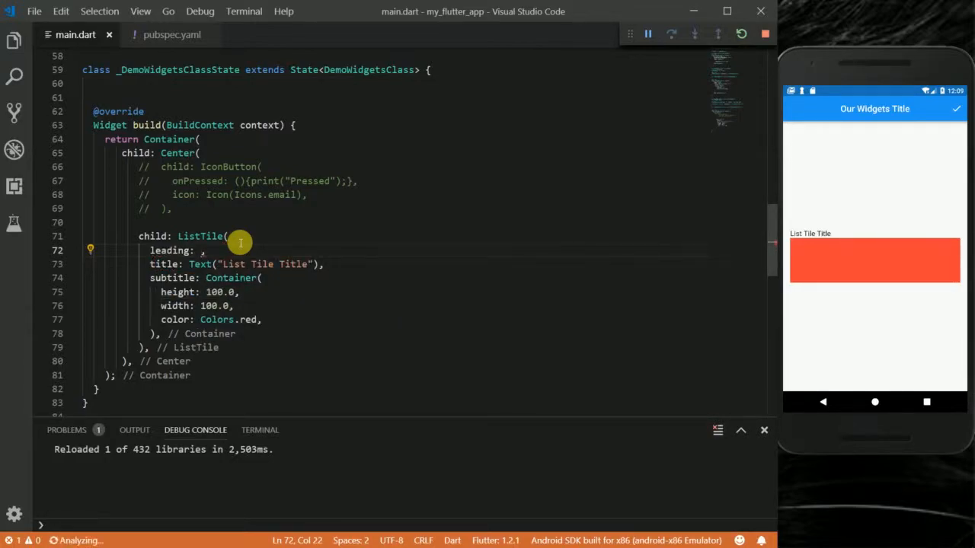
text(C)
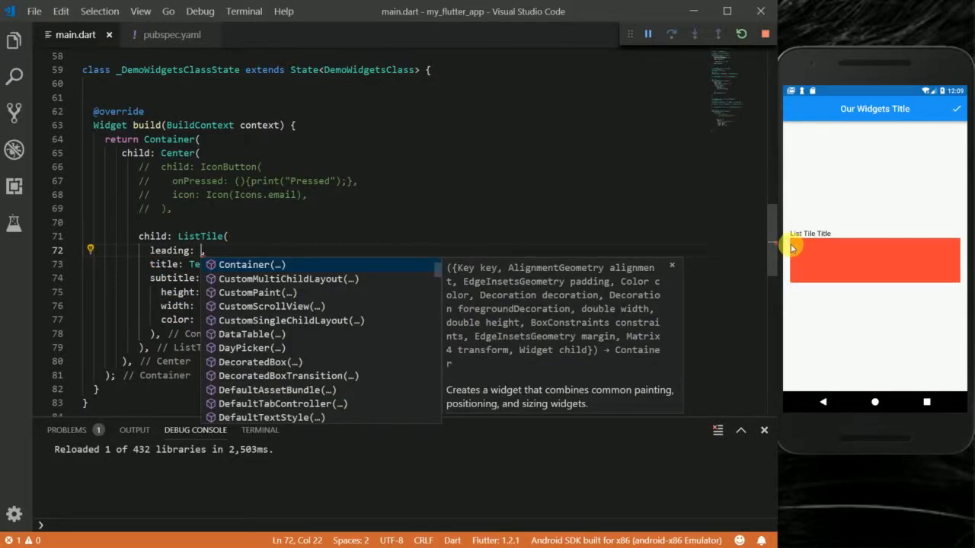
mouse_move(804, 265)
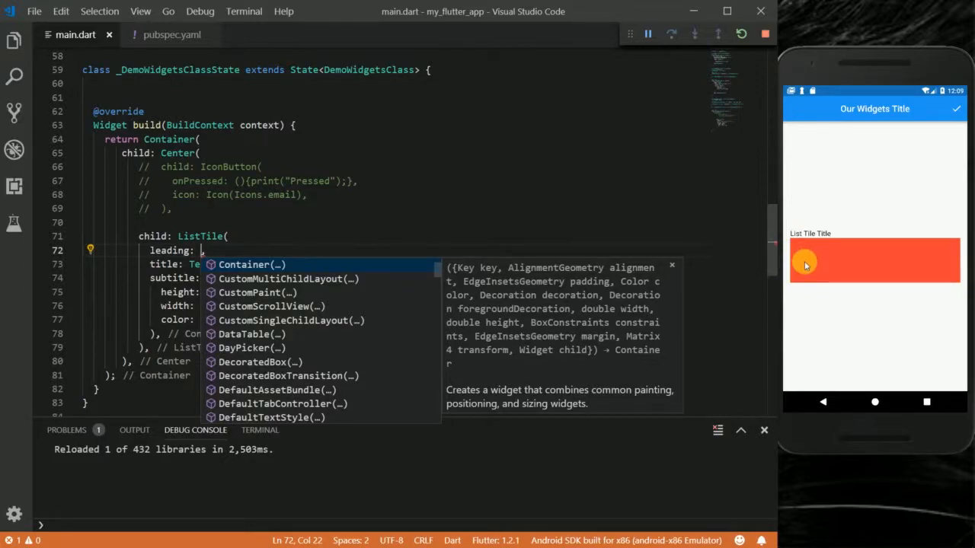
mouse_move(780, 272)
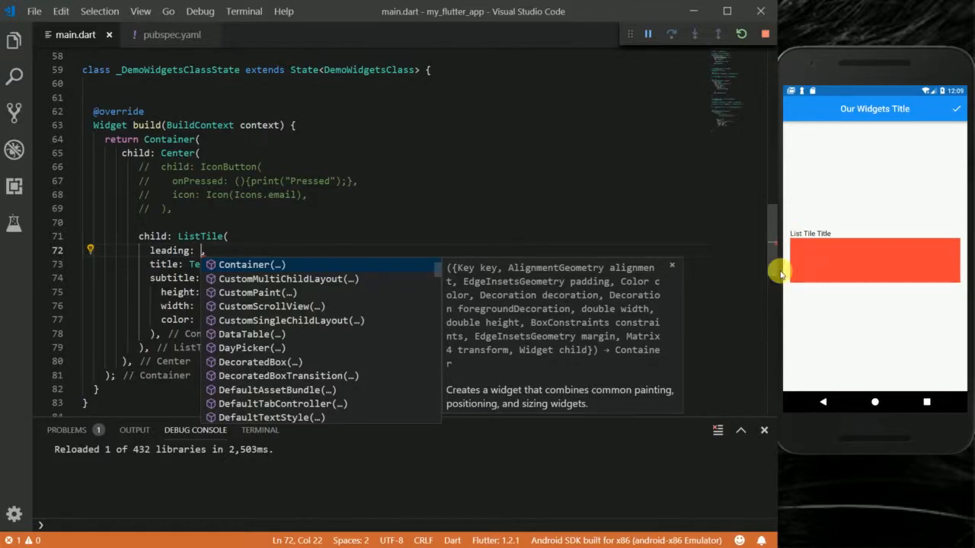
mouse_move(764, 282)
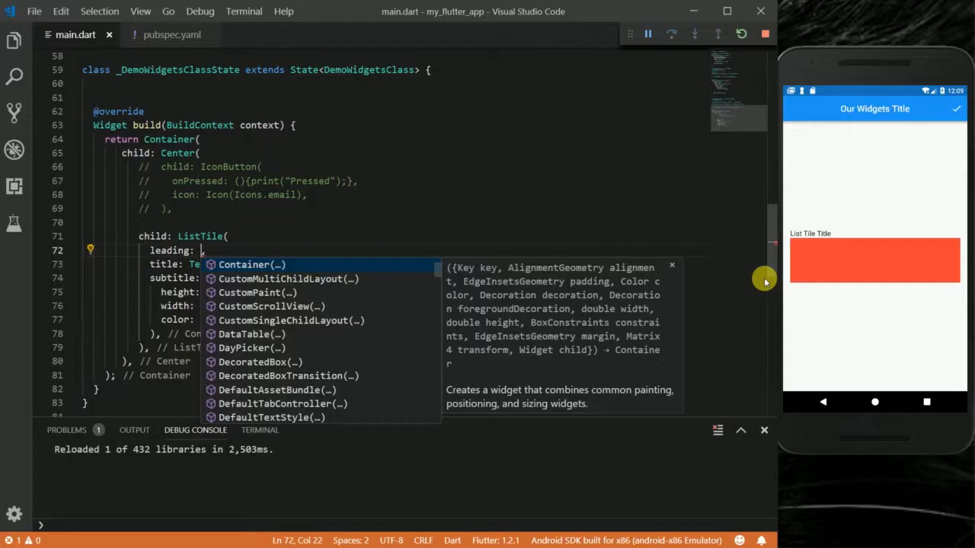
text(CircleAvatar()
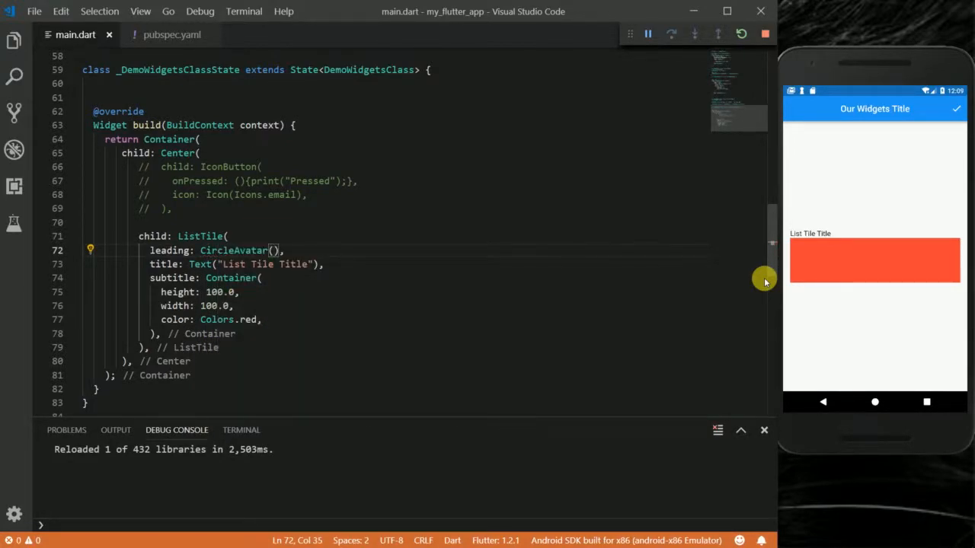
text(ckgroundColor: Color)
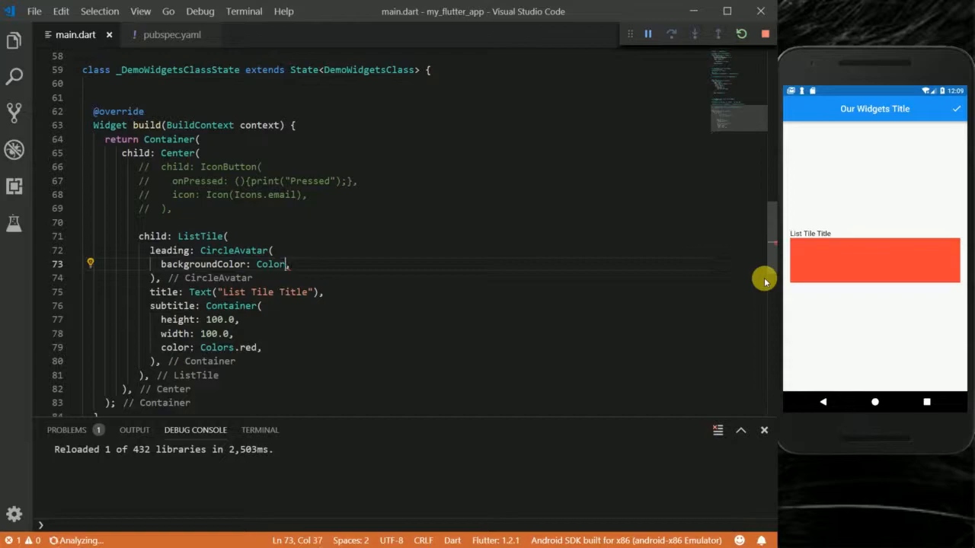
text(.)
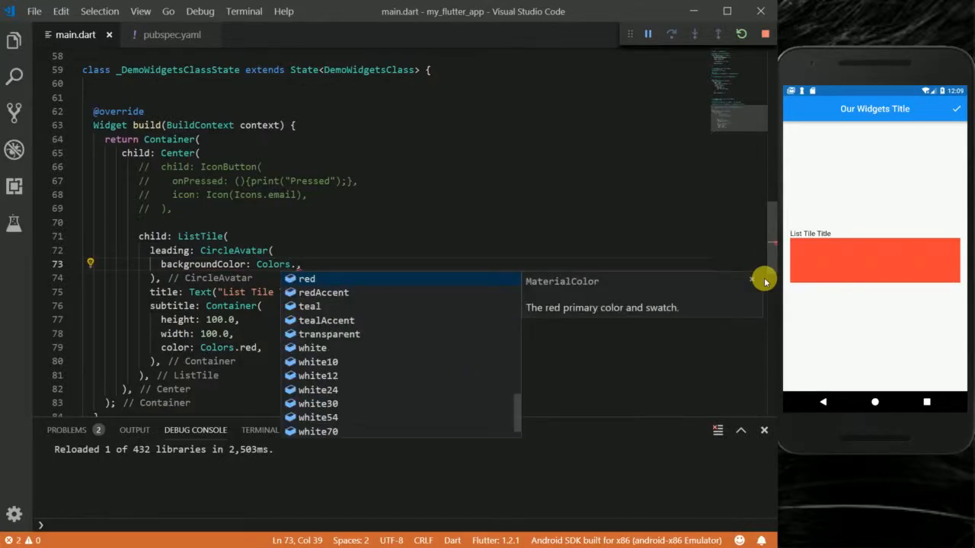
text(blue)
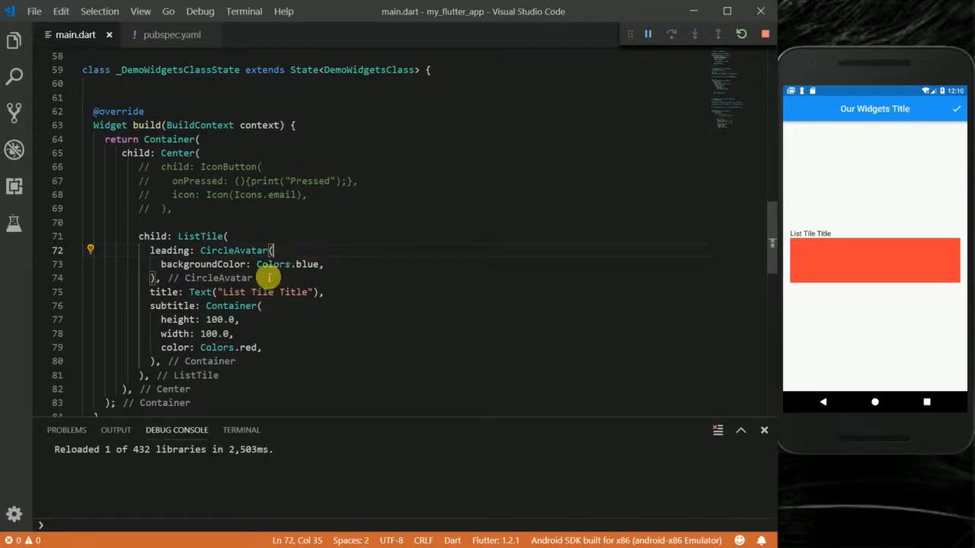
click(166, 277)
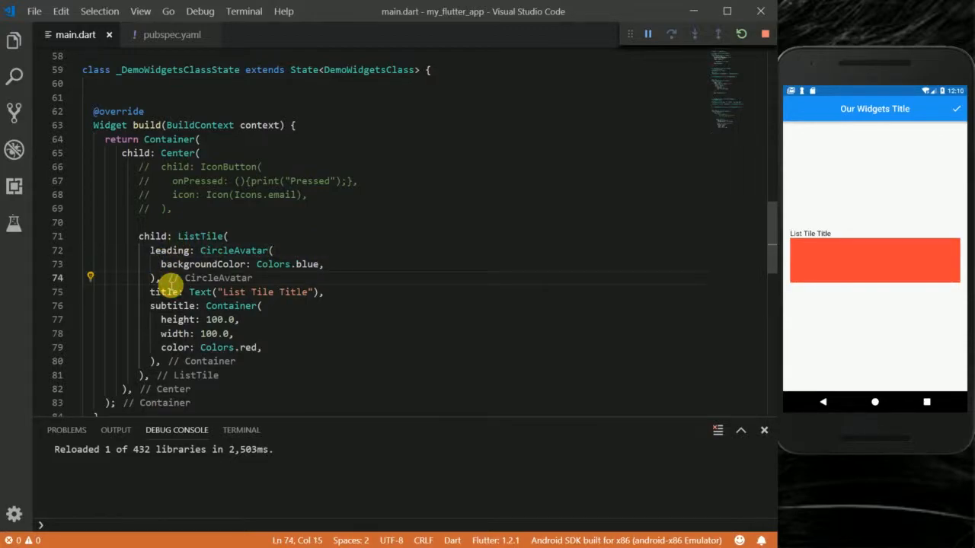
Step: Add trailing: CircleAvatar(backgroundColor: Colors.brown,) and reload to show both circles
text(trailing: CircleAvatar(),)
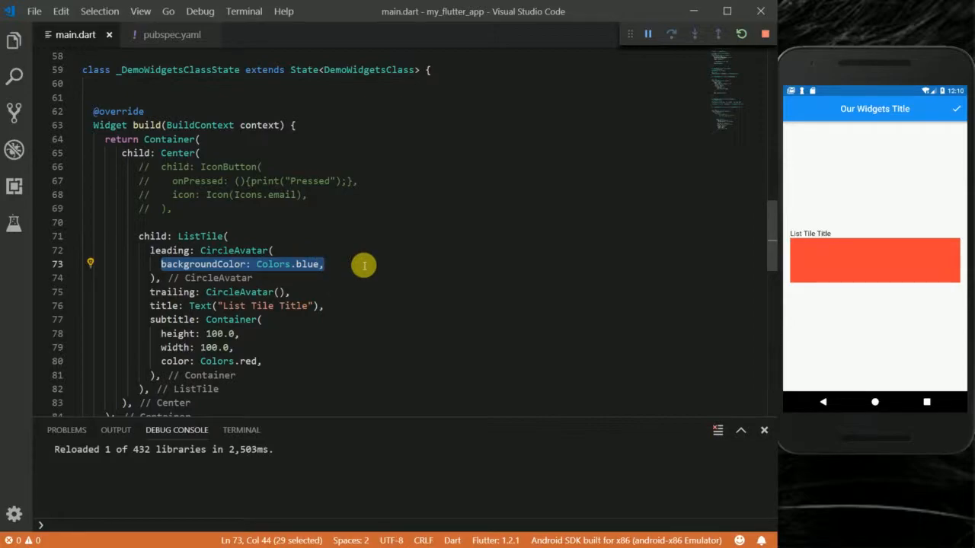
mouse_move(283, 296)
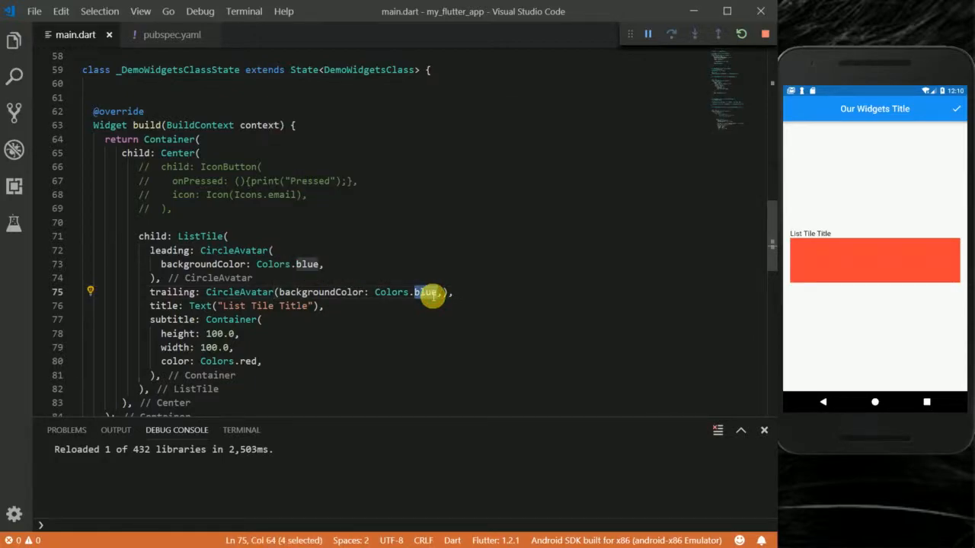
text(brown)
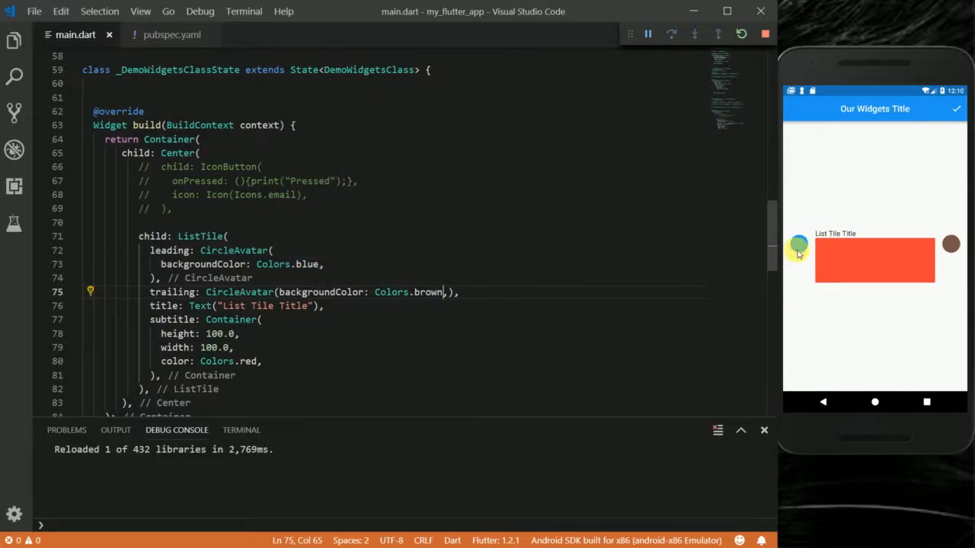
mouse_move(796, 246)
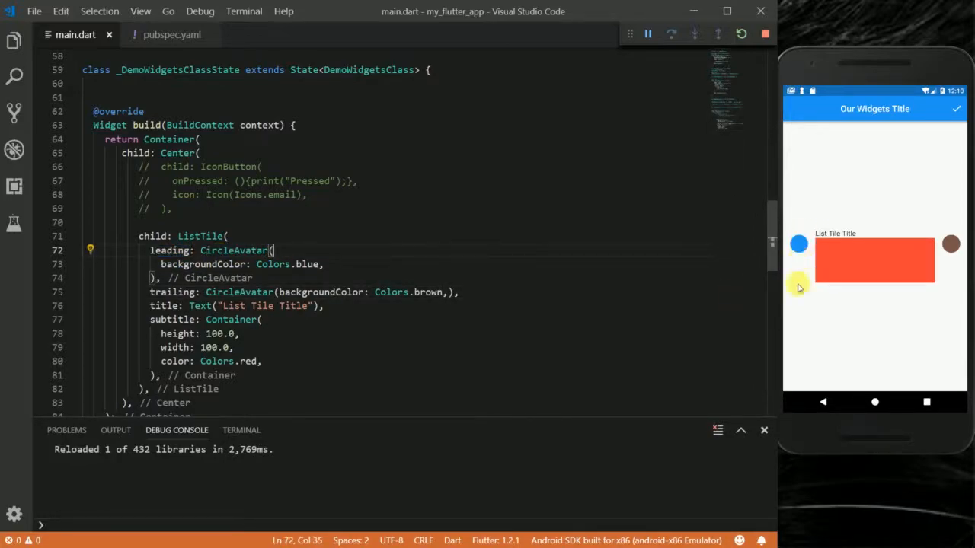
mouse_move(155, 326)
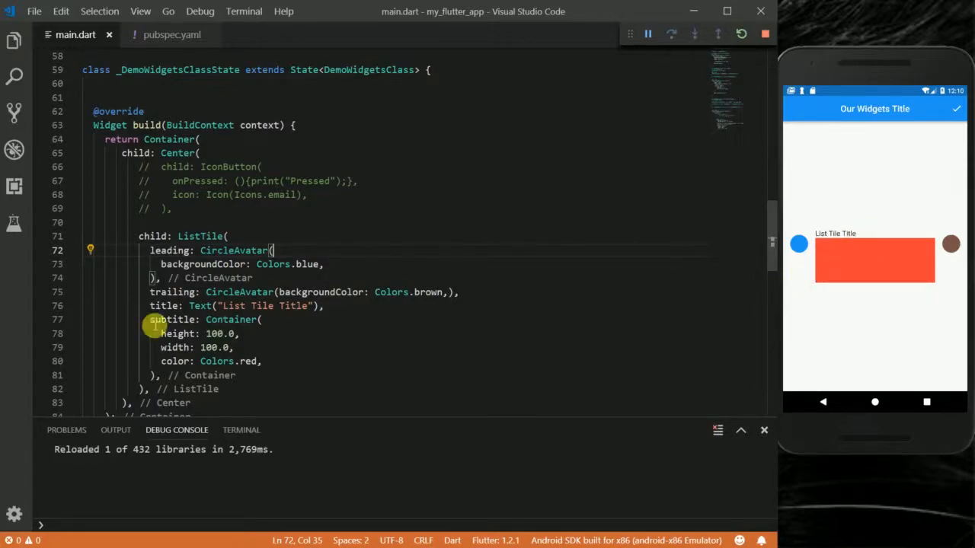
mouse_move(758, 287)
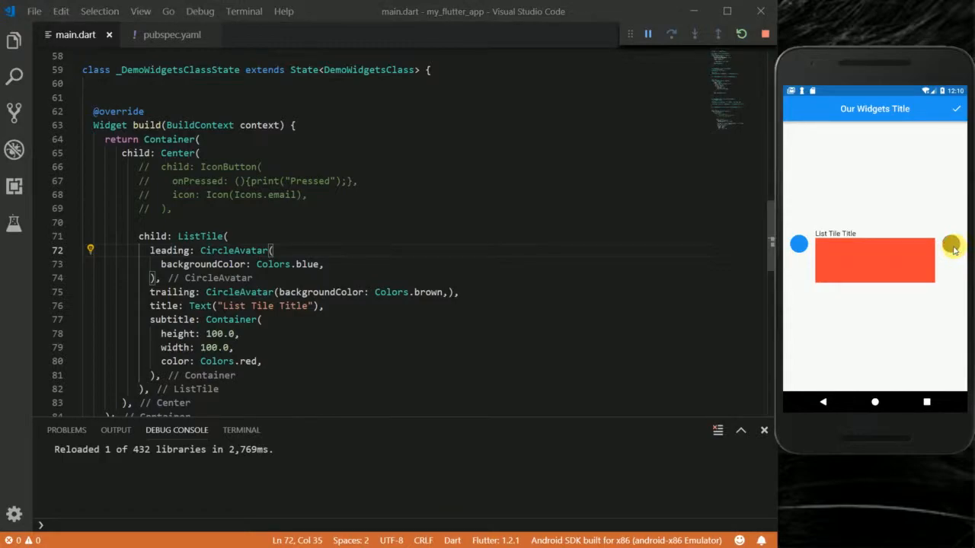
double_click(428, 292)
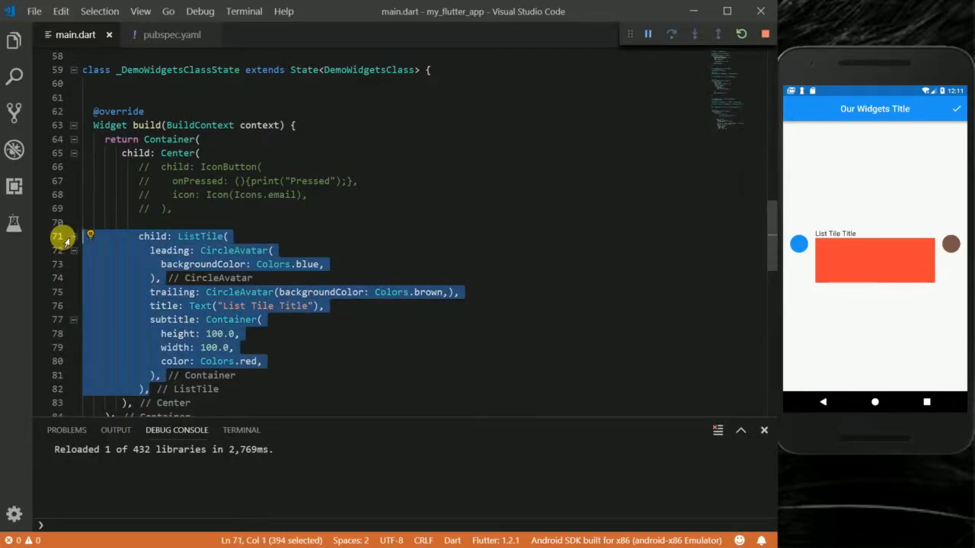
Step: Comment out the whole ListTile block and add an empty line below it for new code
key(ctrl+/)
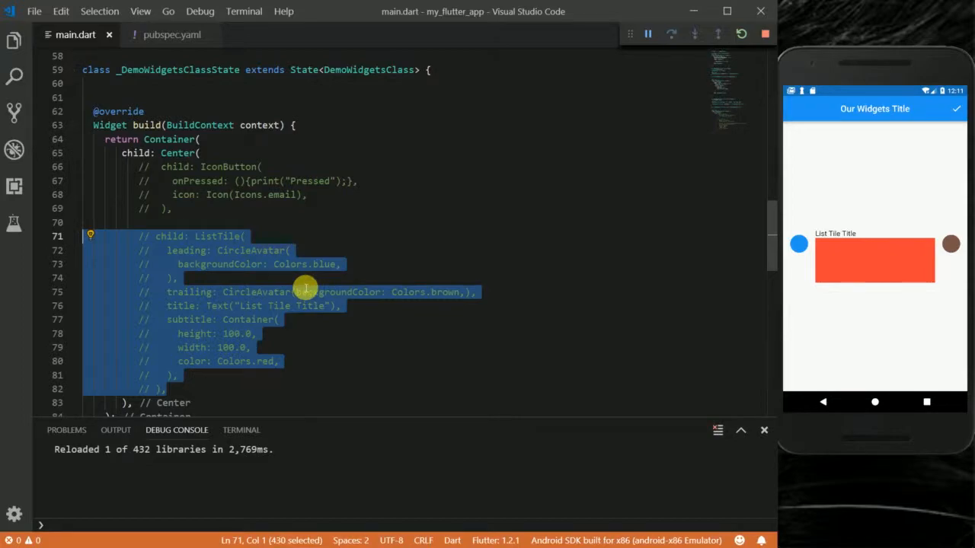
scroll(down, 3)
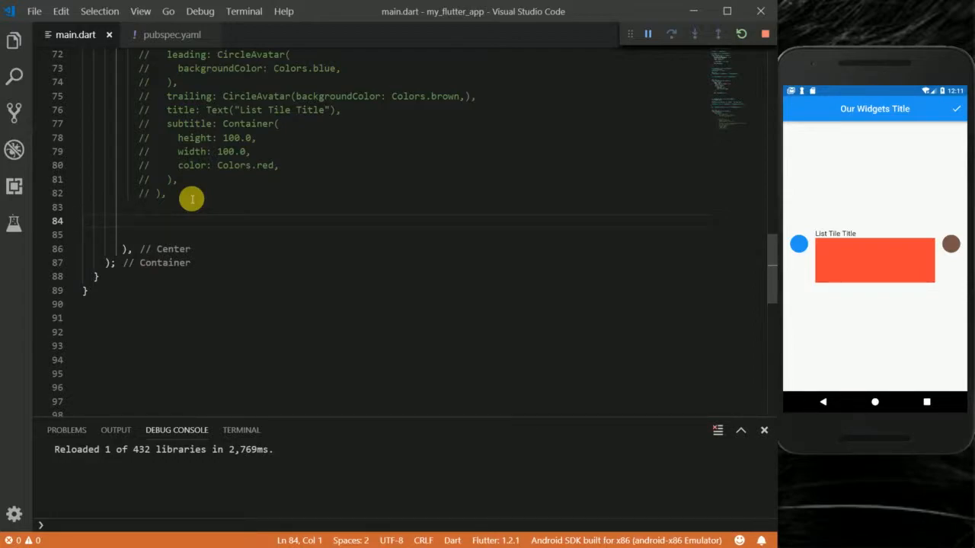
key(Enter)
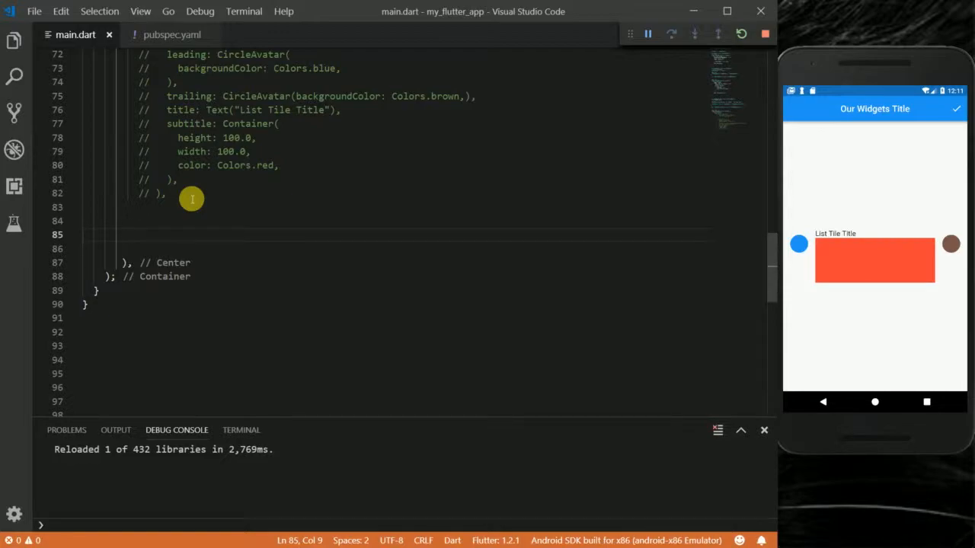
text(l)
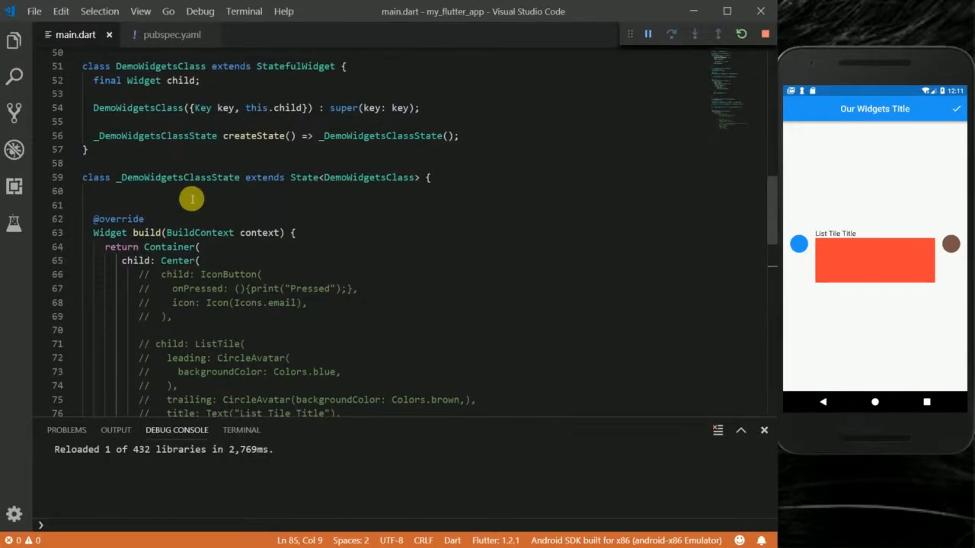
Step: Make the Center's child a ListView with scrollDirection Axis.vertical and children <Widget>[]
scroll(down, 3)
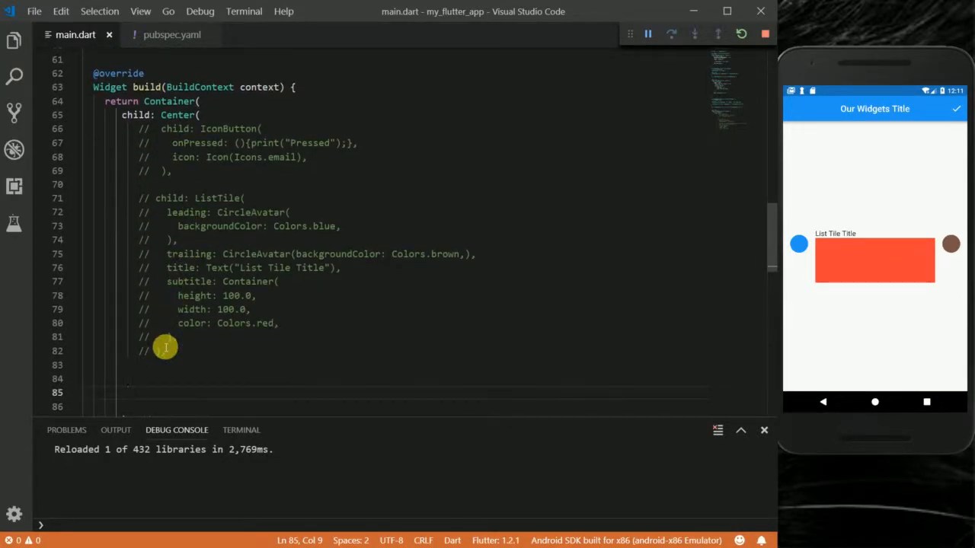
text(chi)
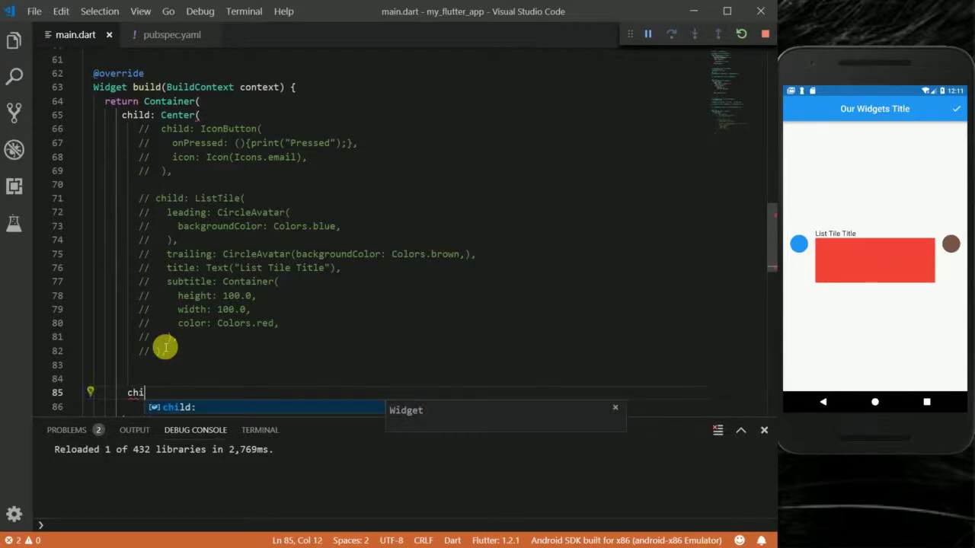
key(Enter)
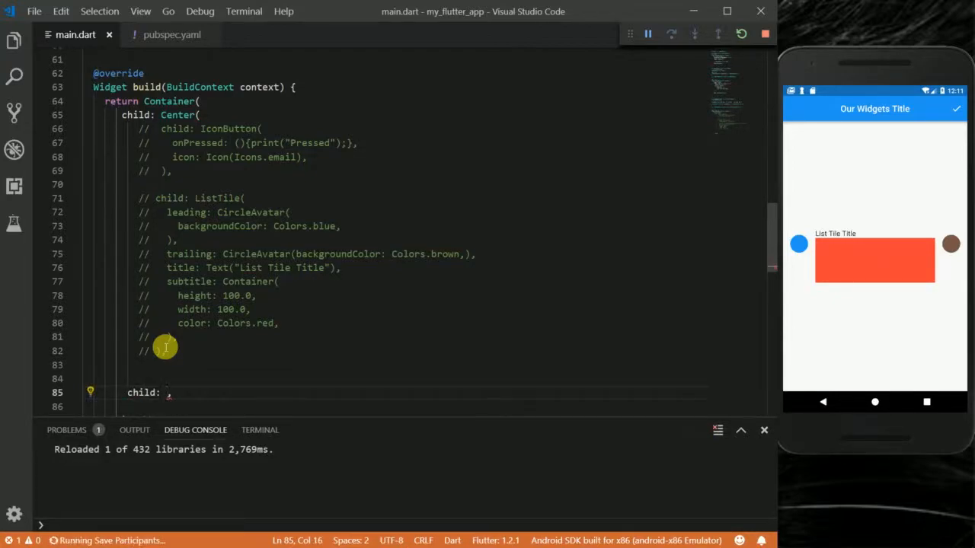
text(Listv)
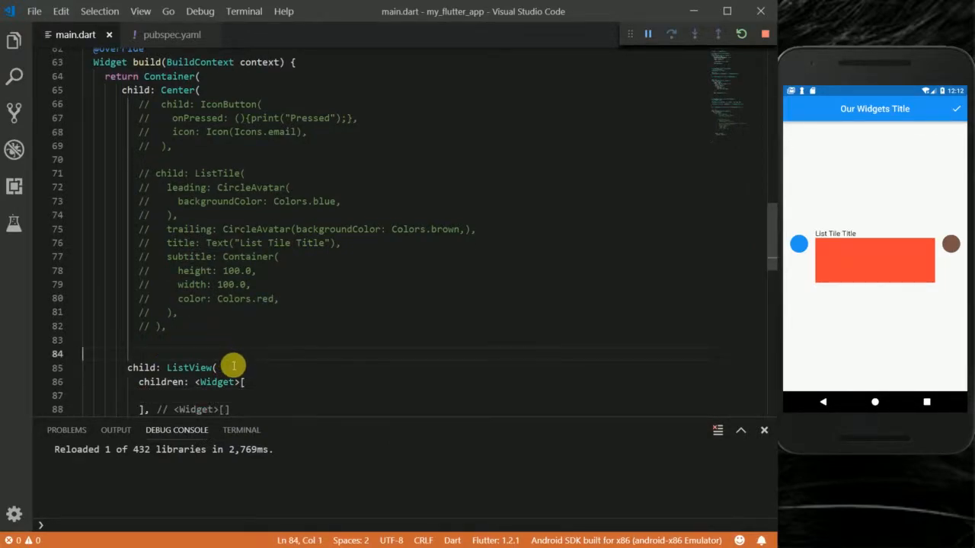
text(scrollDirection: A,)
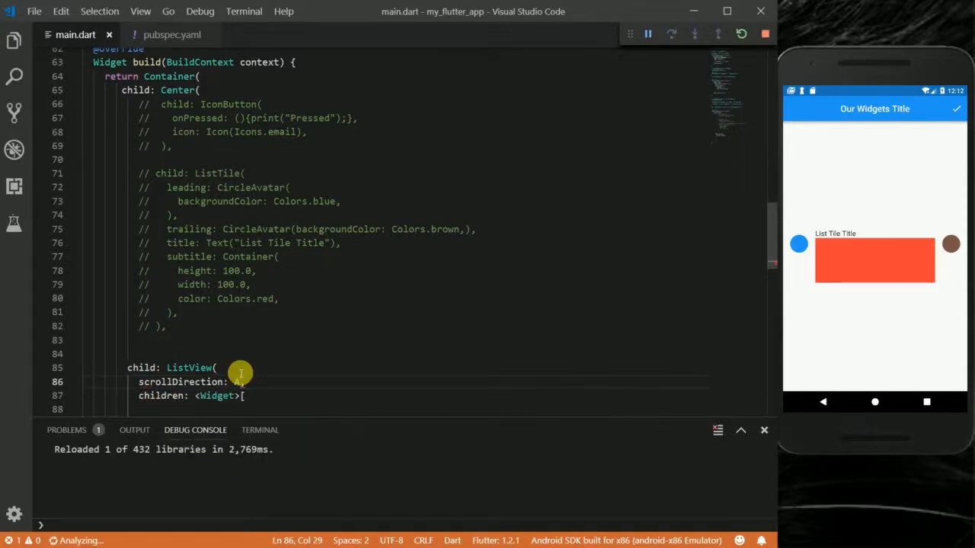
text(Axis.vertical)
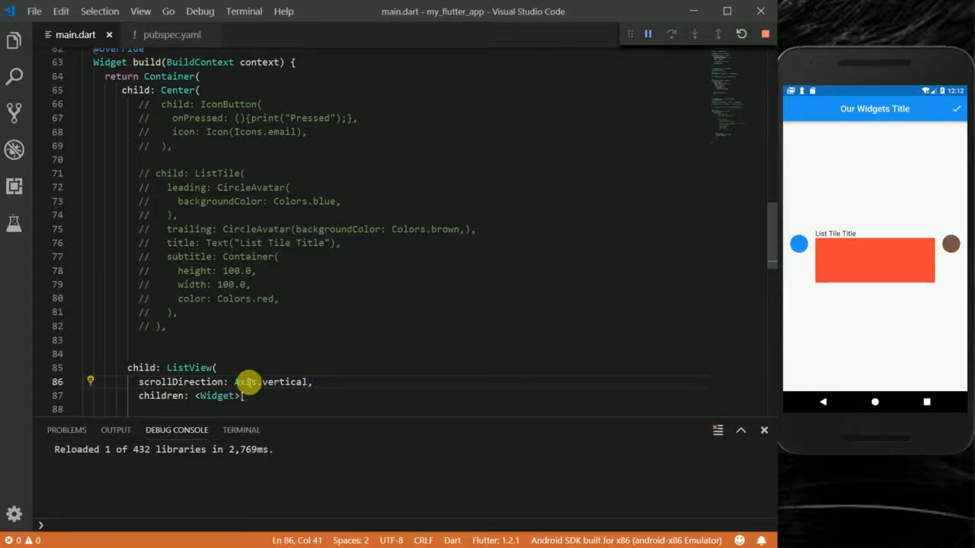
mouse_move(288, 381)
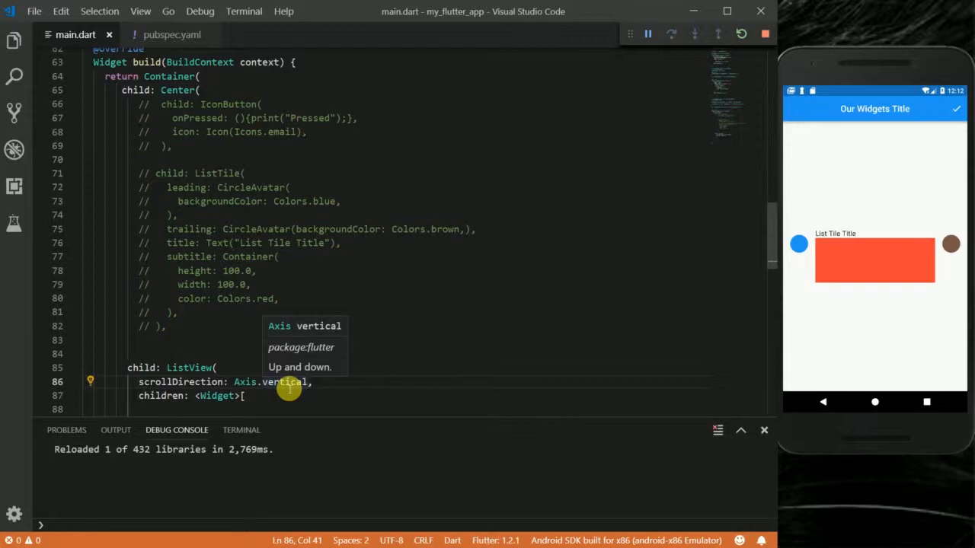
scroll(down, 3)
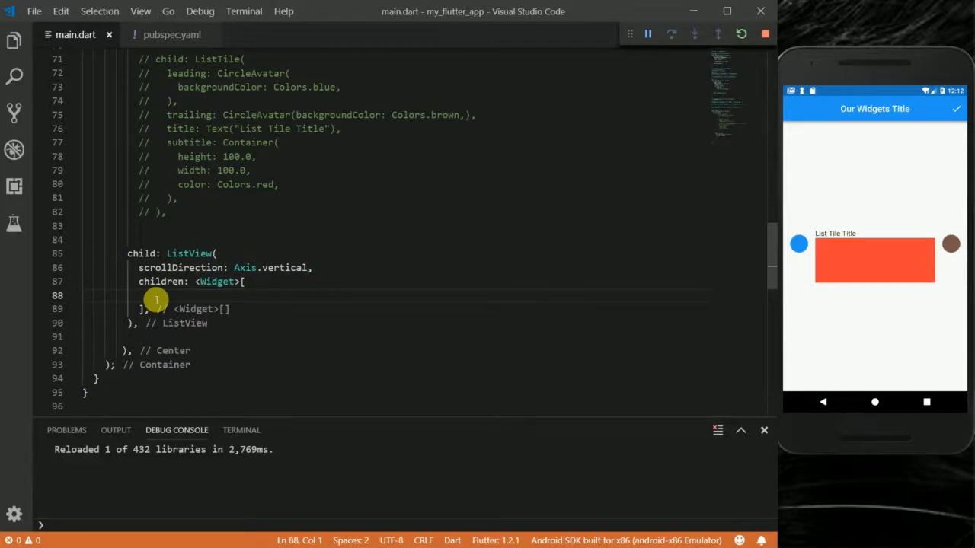
key(Enter)
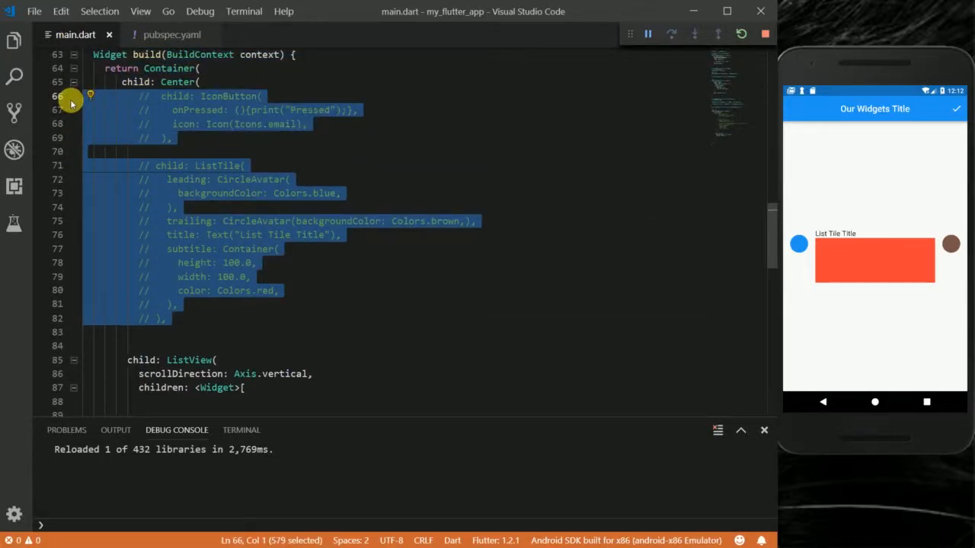
Step: Move the commented IconButton and ListTile into children and uncomment them, then reload
key(Delete)
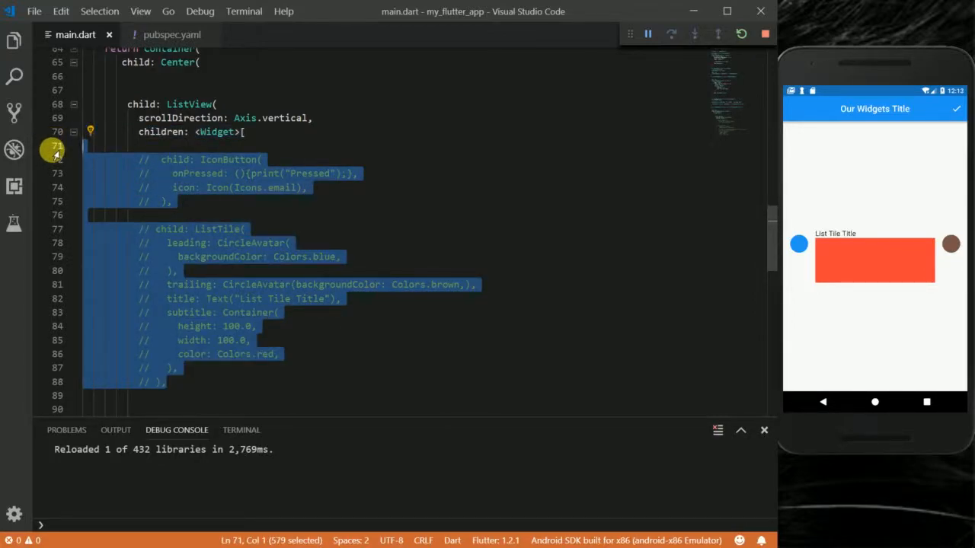
key(ctrl+/)
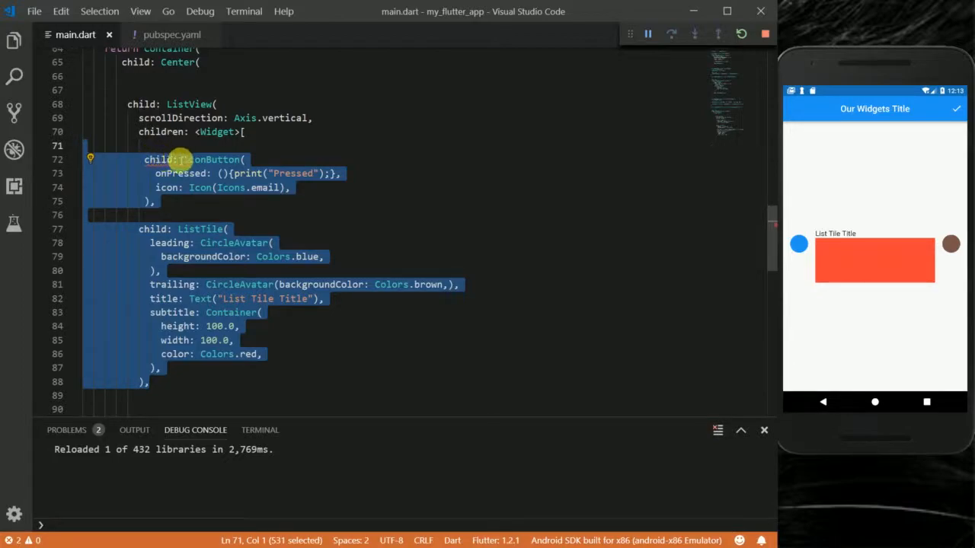
click(182, 160)
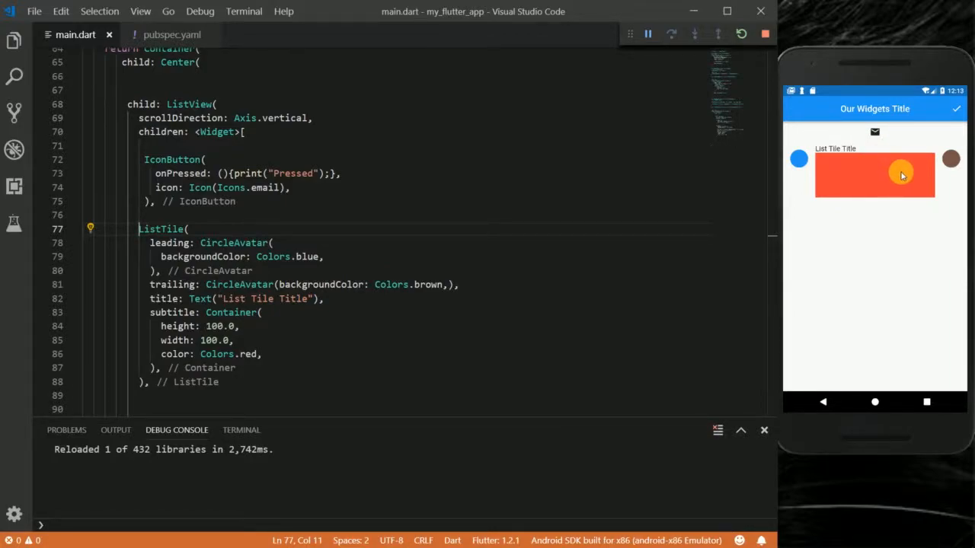
mouse_move(509, 165)
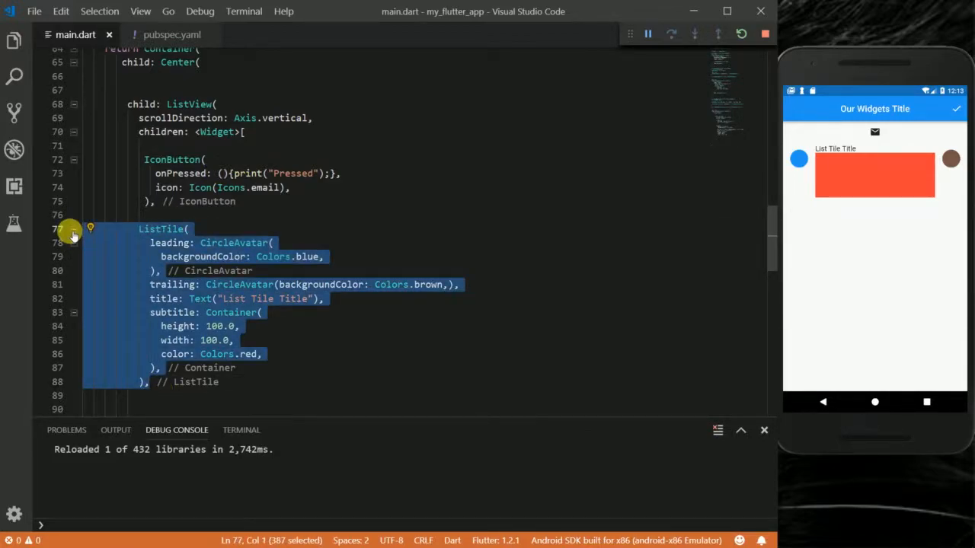
Step: Duplicate the ListTile and change the copy's subtitle colour from red to green, adding a deep orange tile too
scroll(up, 3)
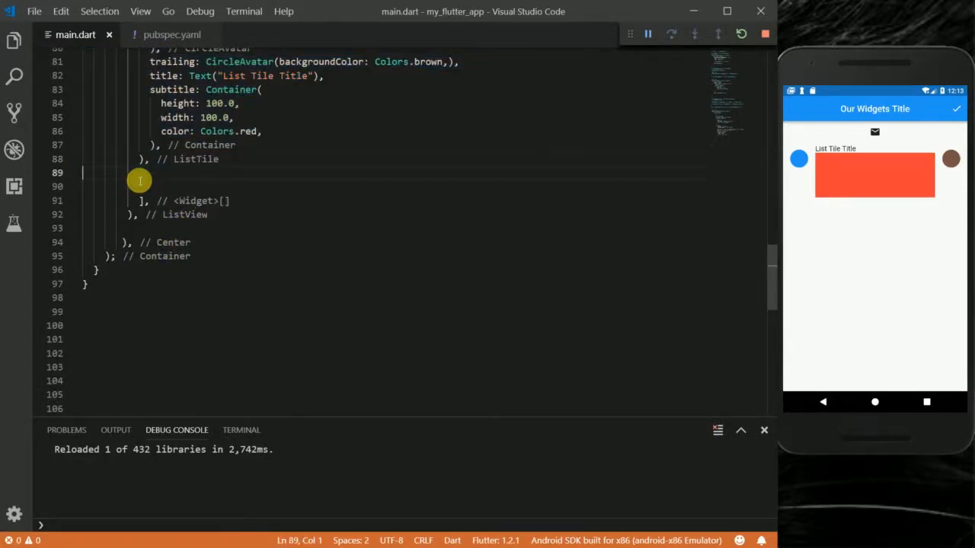
text(ListTile()
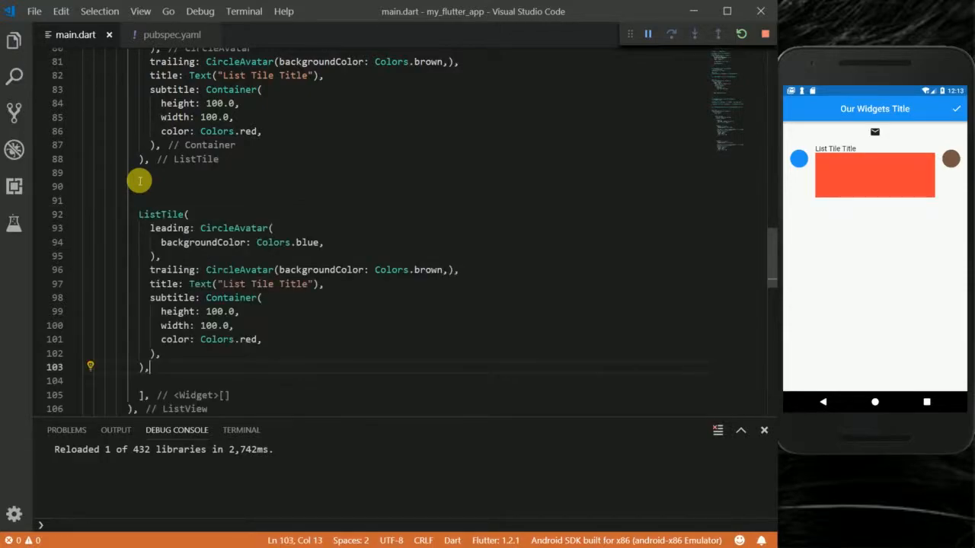
mouse_move(412, 269)
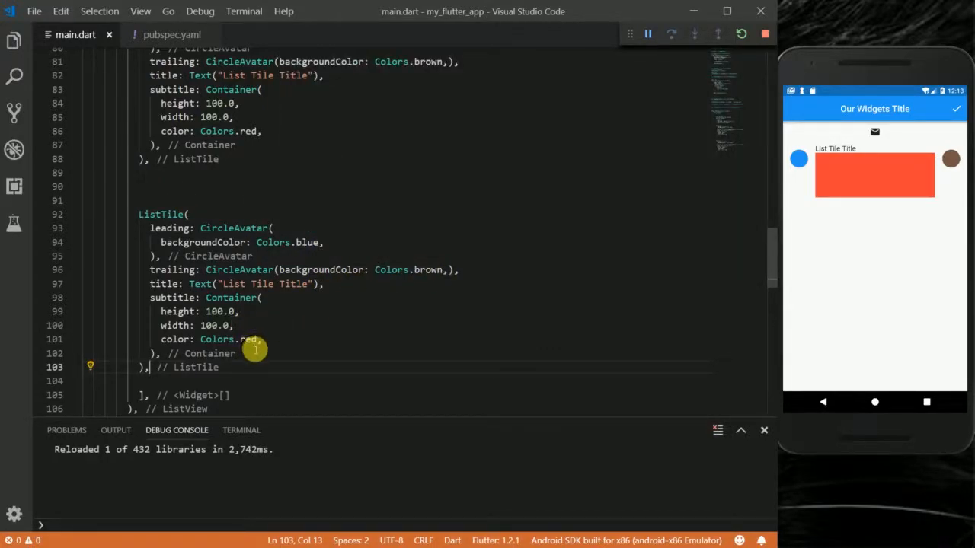
double_click(250, 338)
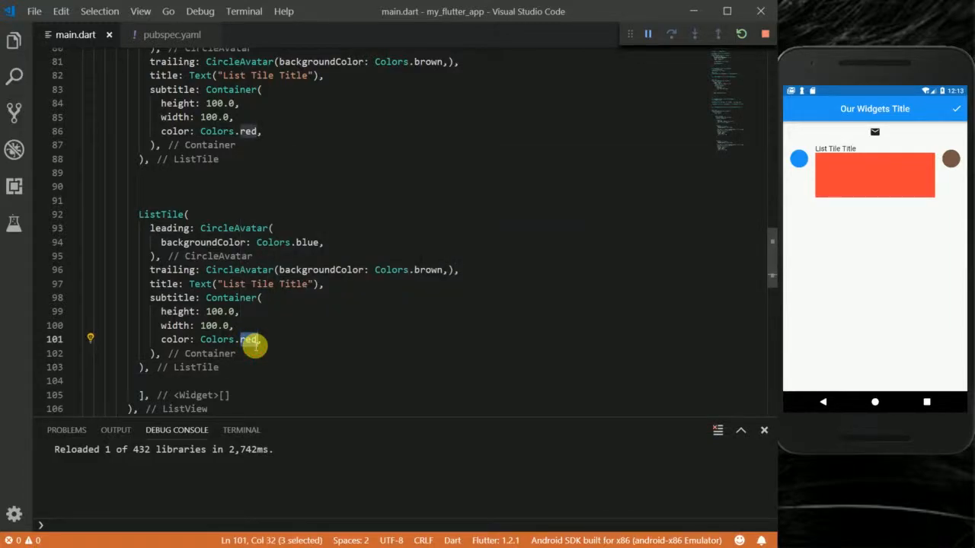
text(green)
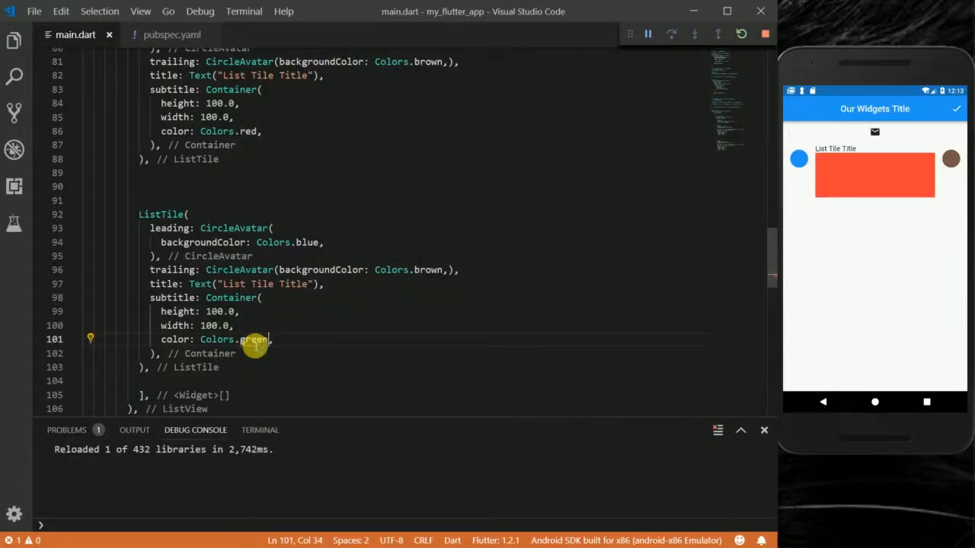
scroll(down, 3)
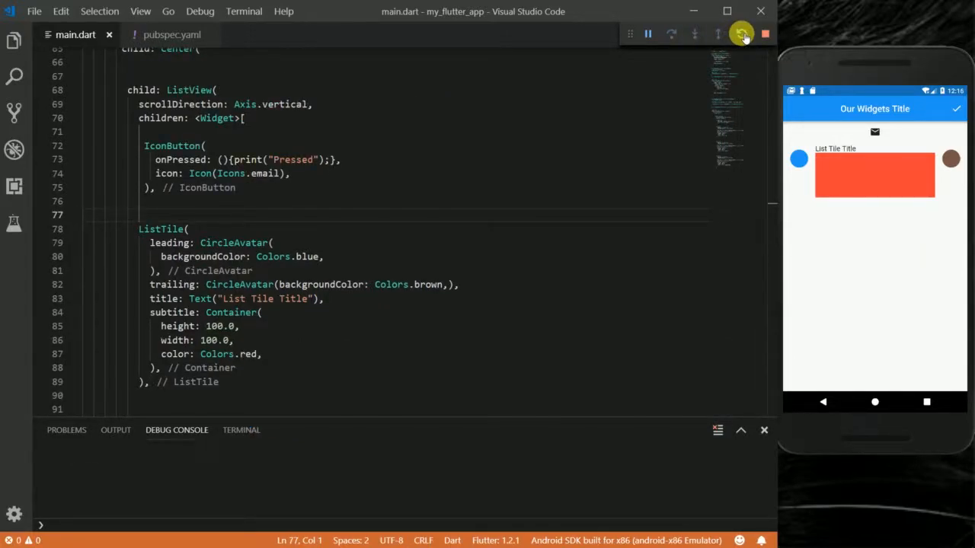
Step: Hot reload so the emulator shows the red, green and orange tiles
click(740, 33)
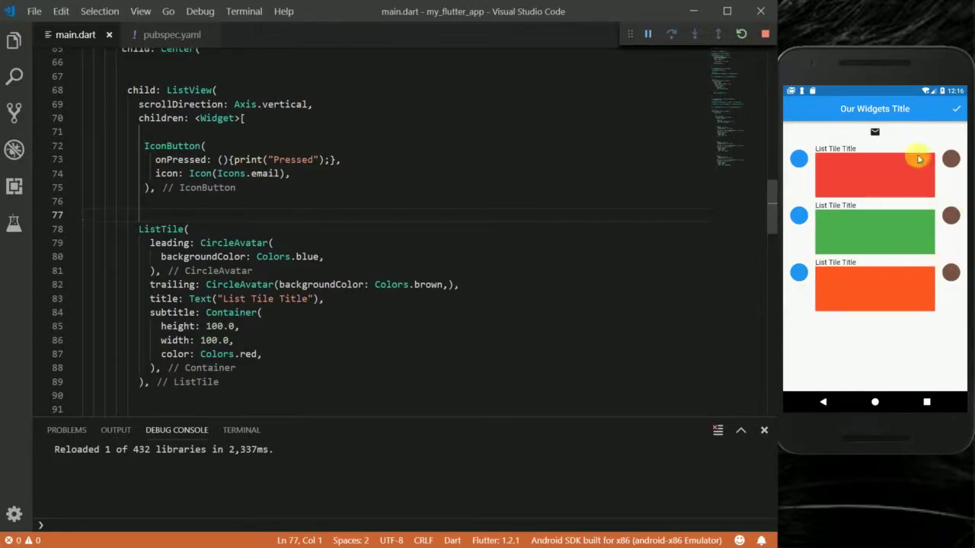
scroll(down, 3)
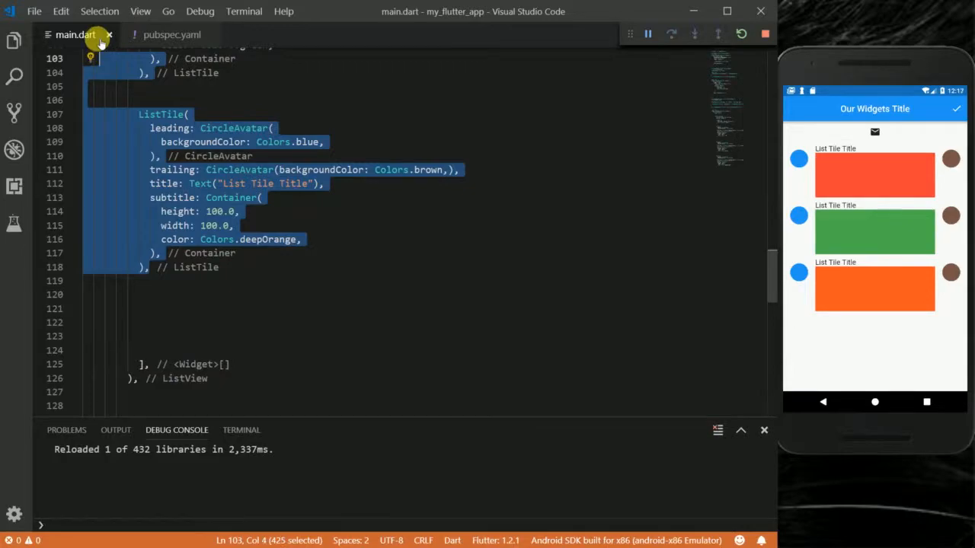
Step: Scroll through main.dart and the emulator's longer list of duplicated tiles
scroll(up, 3)
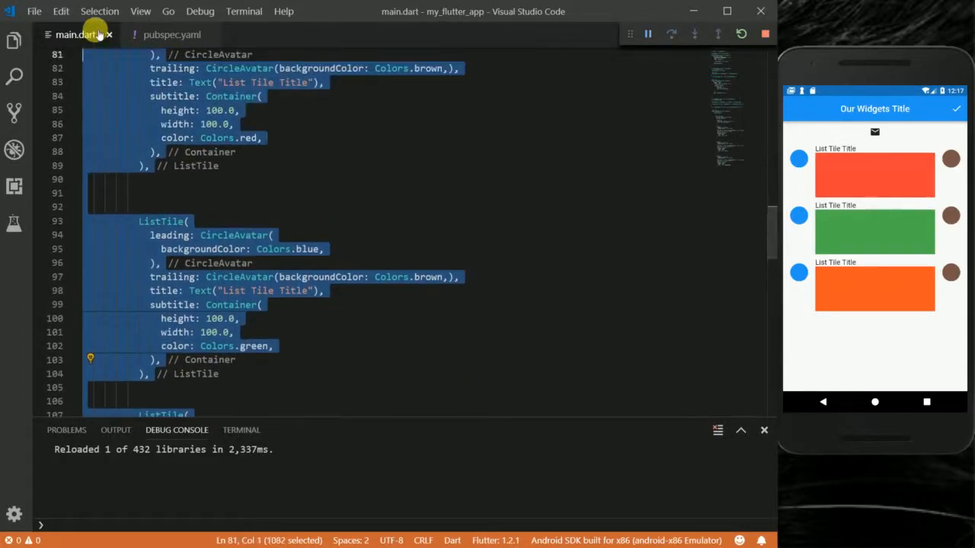
scroll(up, 3)
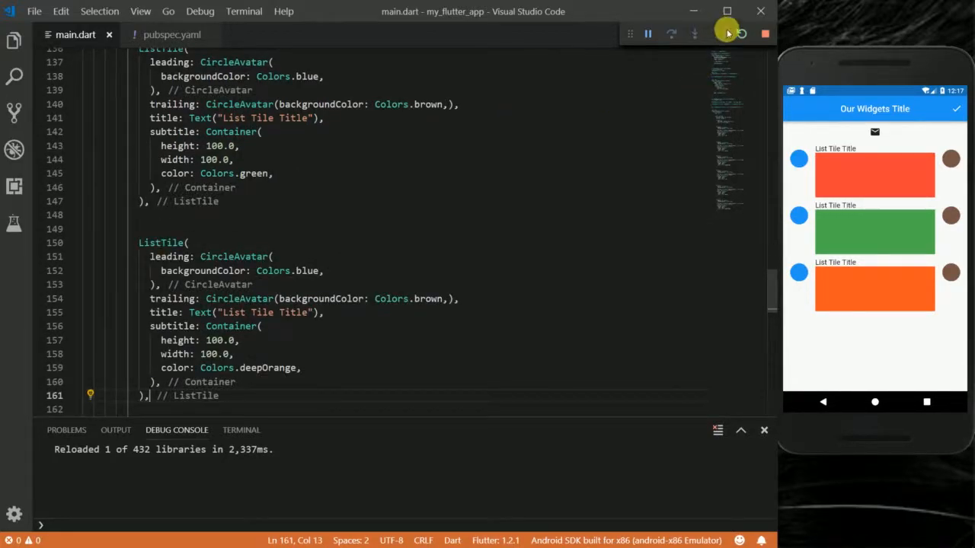
scroll(down, 3)
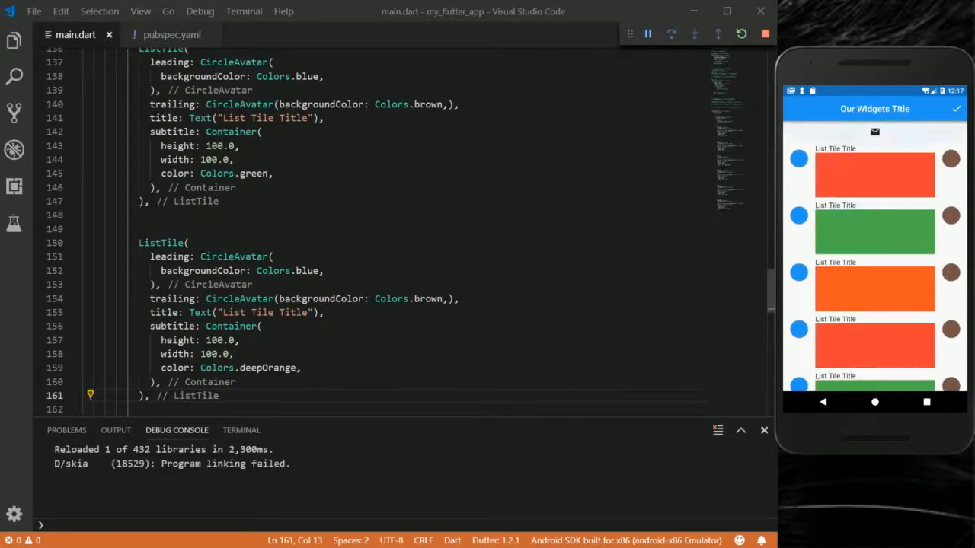
scroll(down, 3)
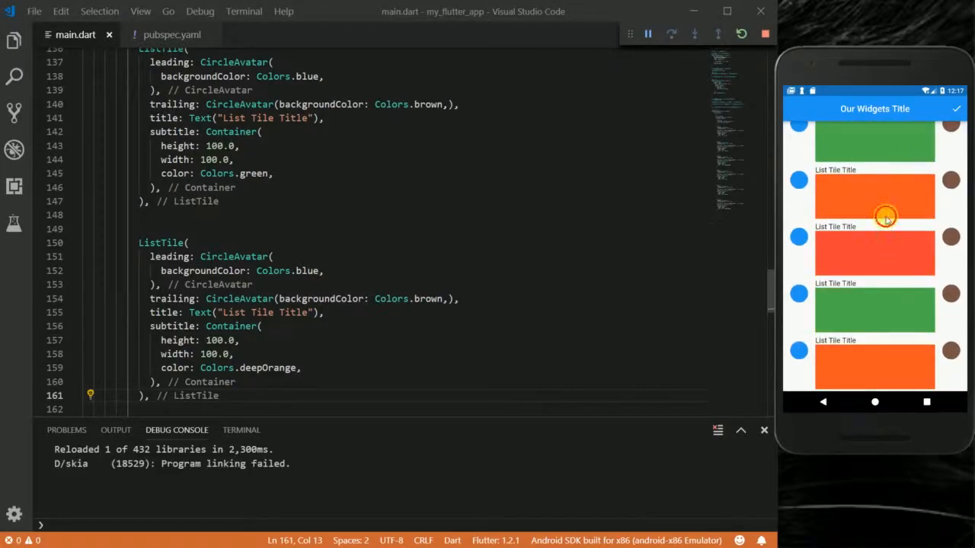
scroll(down, 3)
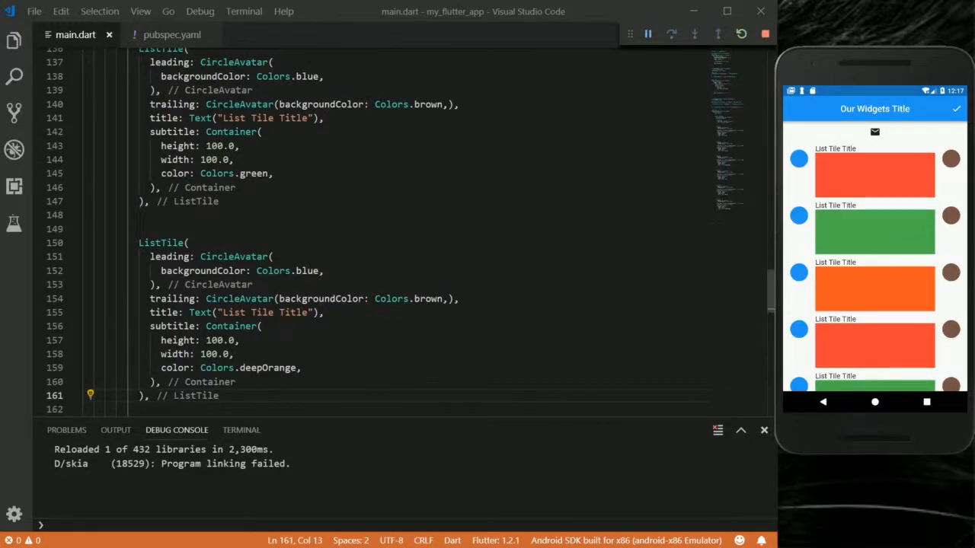
mouse_move(920, 256)
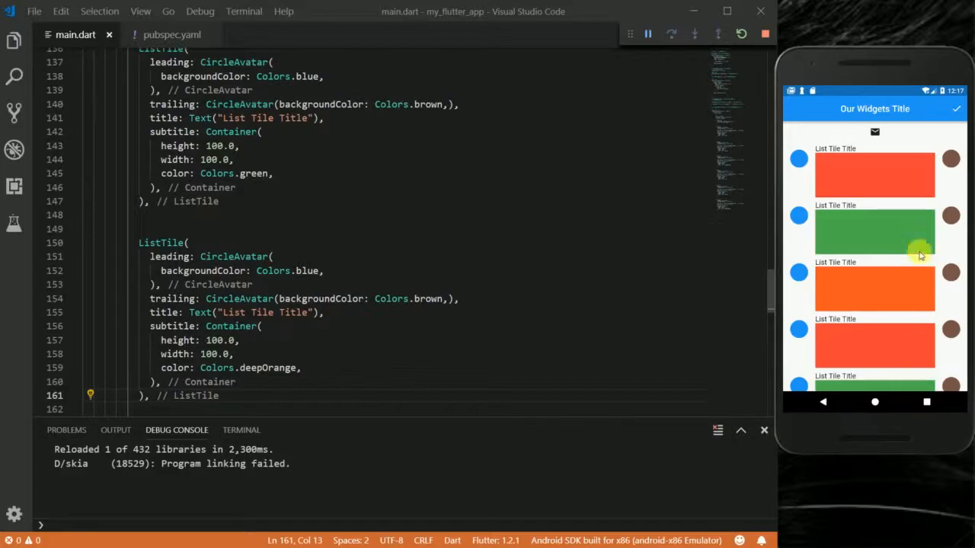